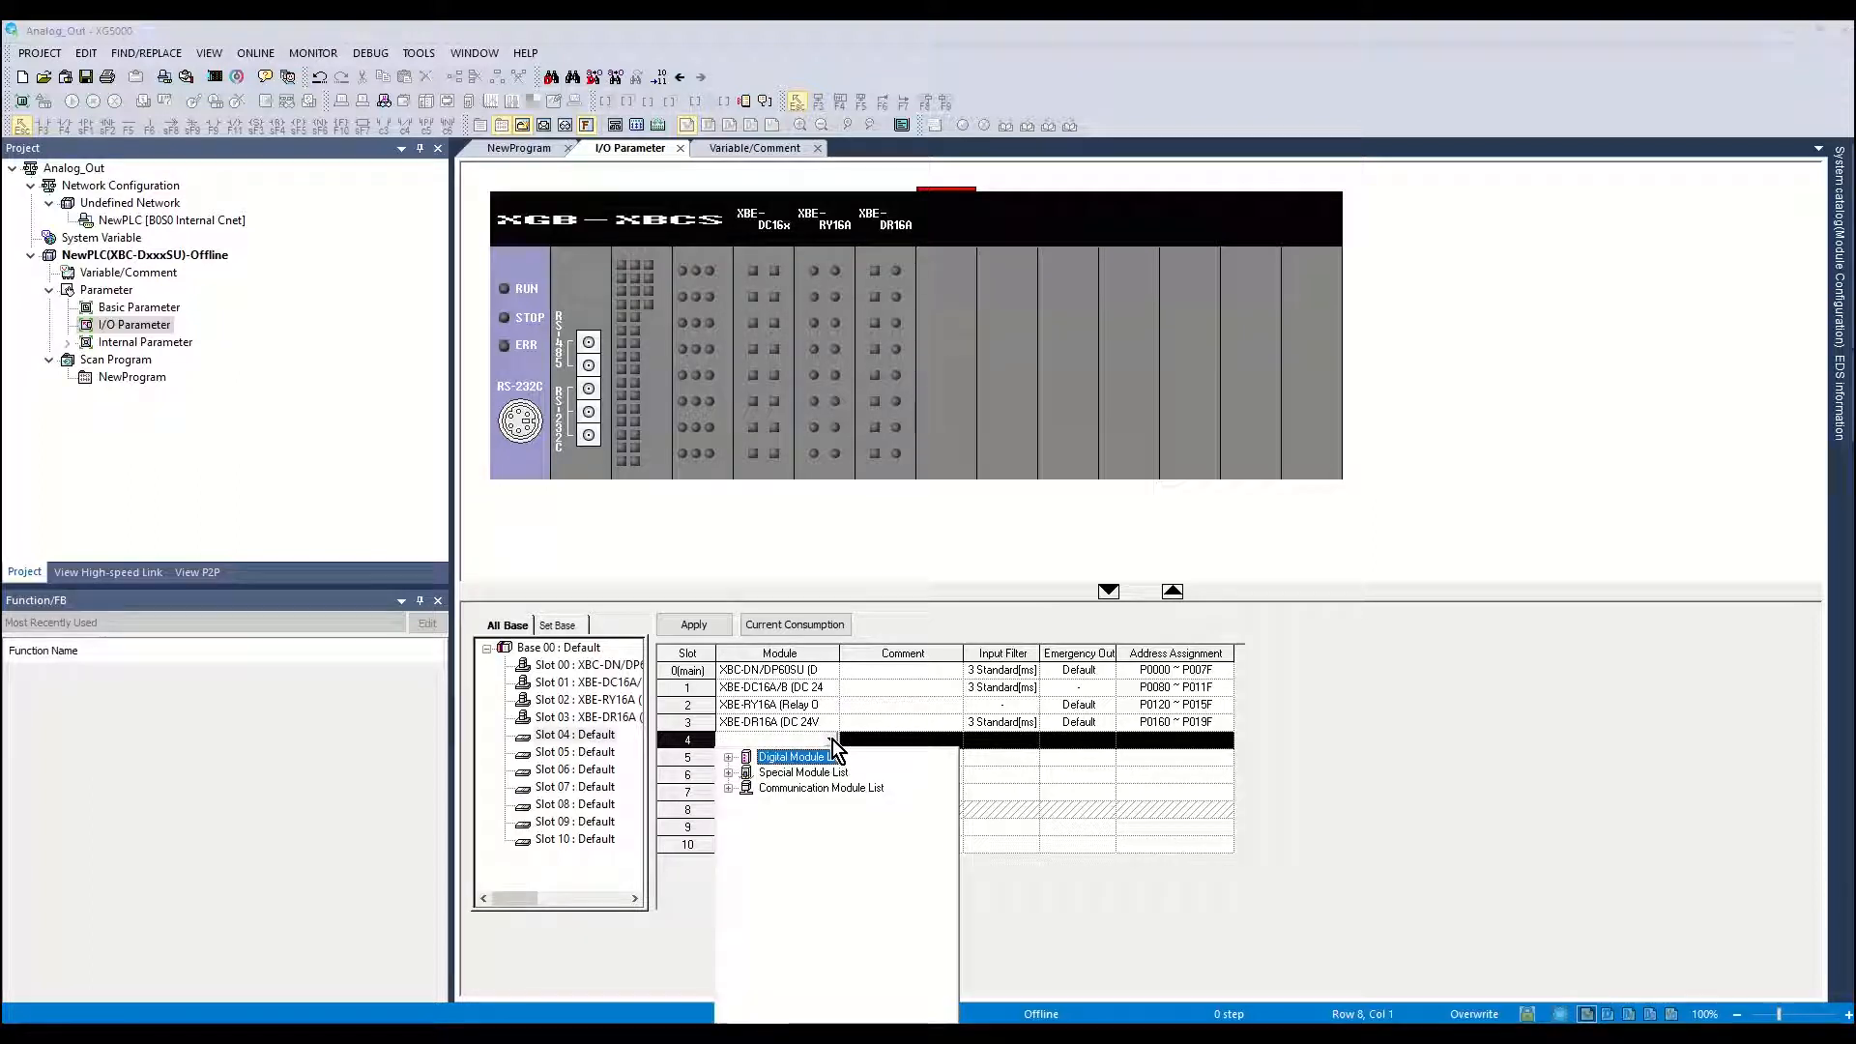
# - In slot 4's module list, expand Special Module List and then Analog Output Module
pyautogui.click(731, 771)
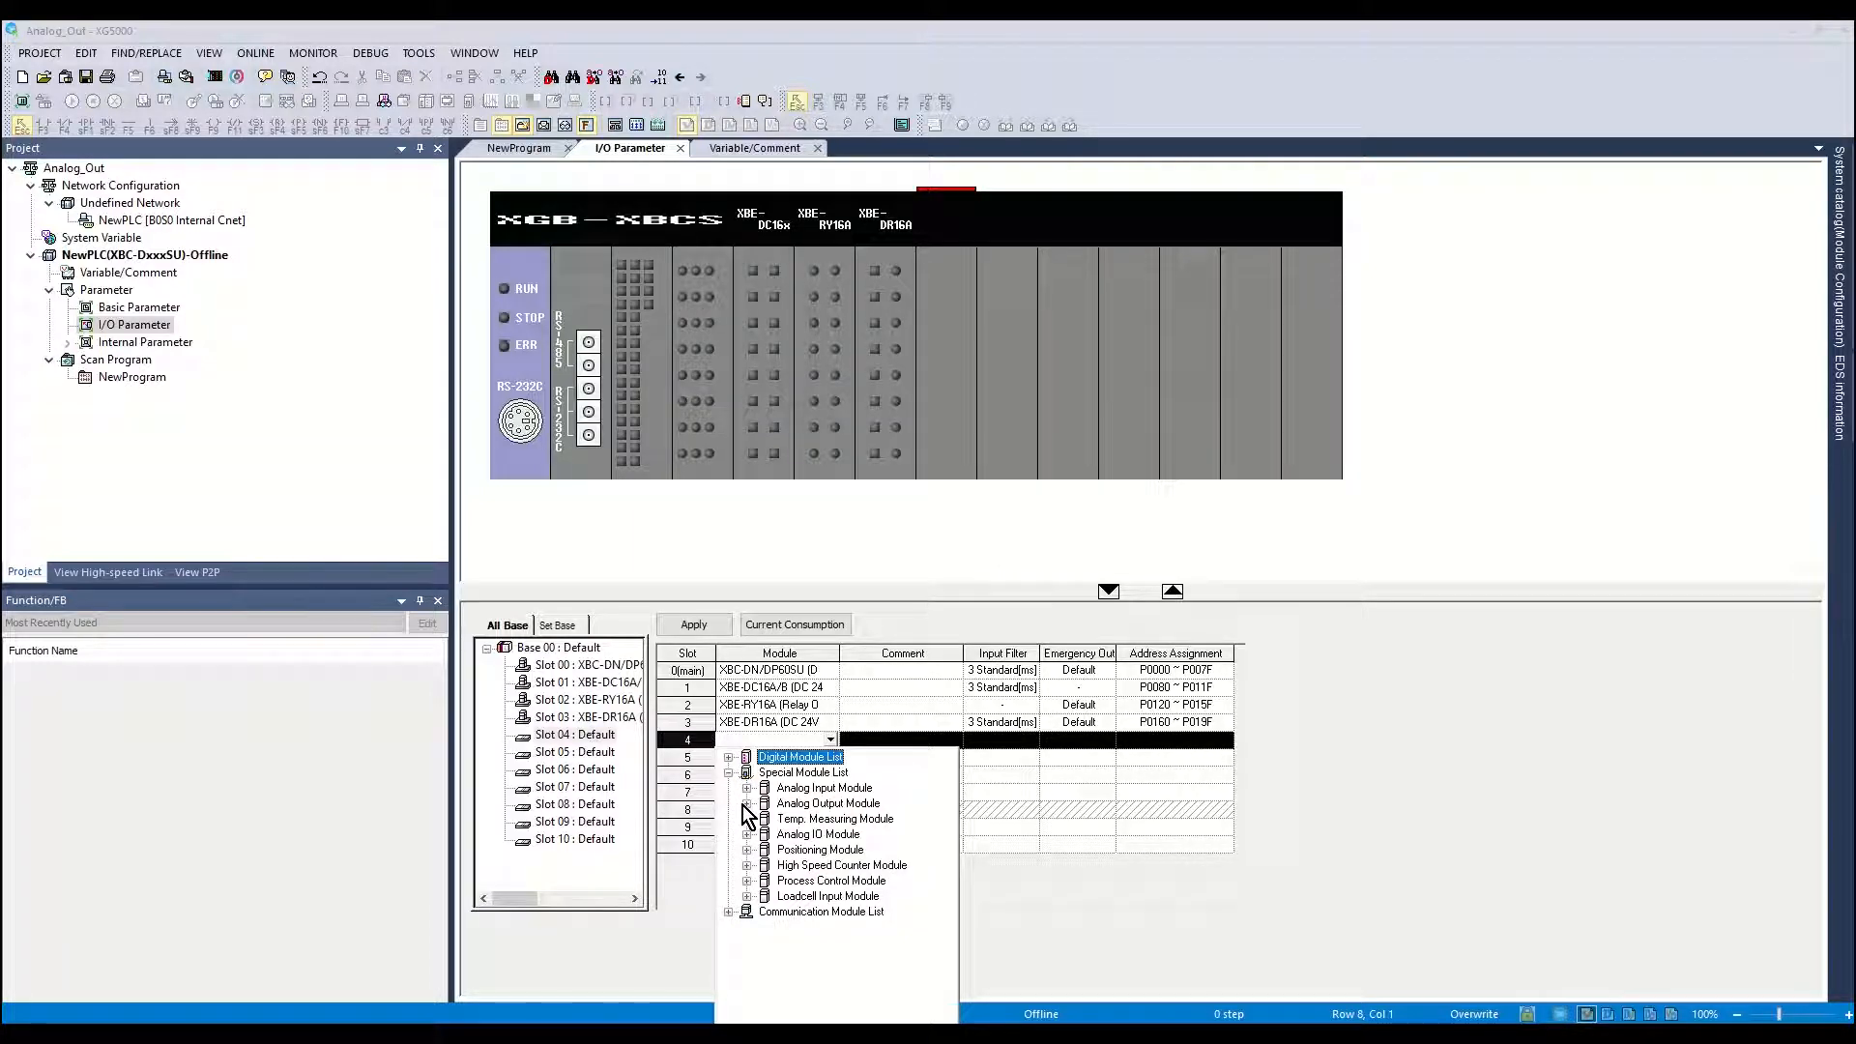
pyautogui.click(748, 803)
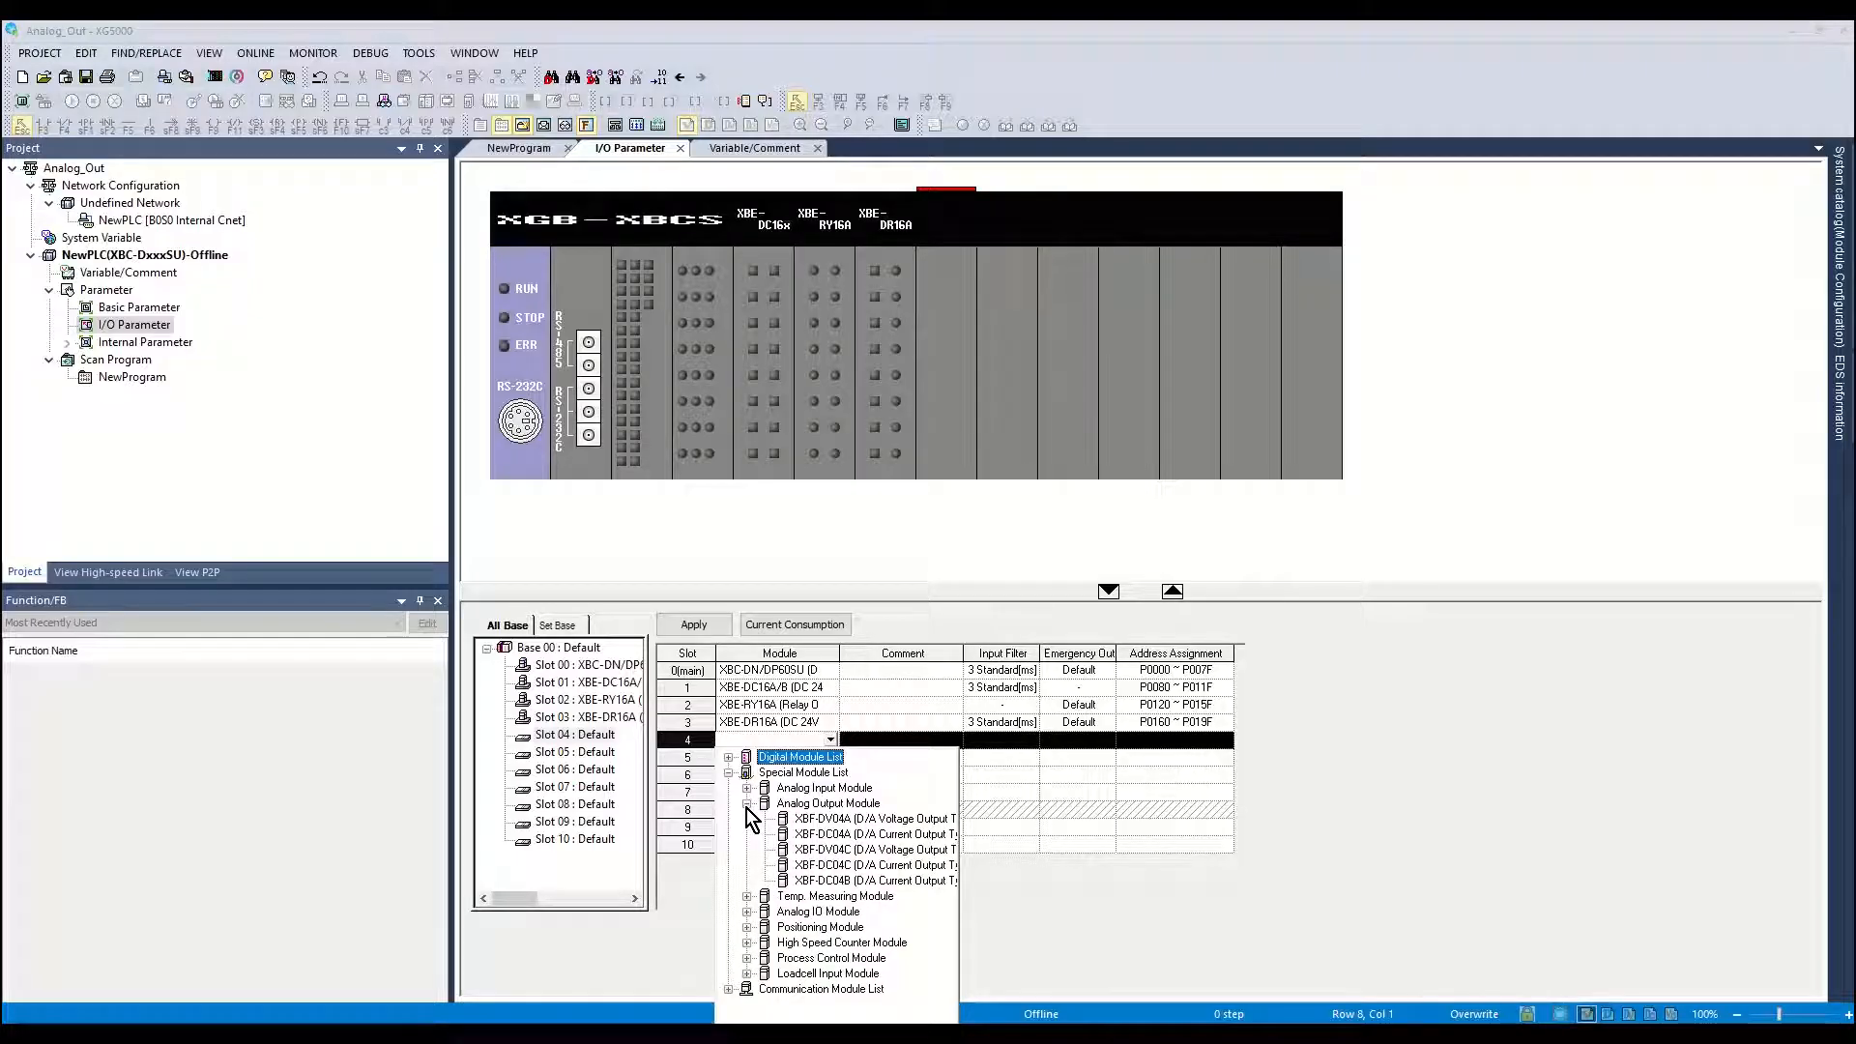
pyautogui.moveTo(840, 849)
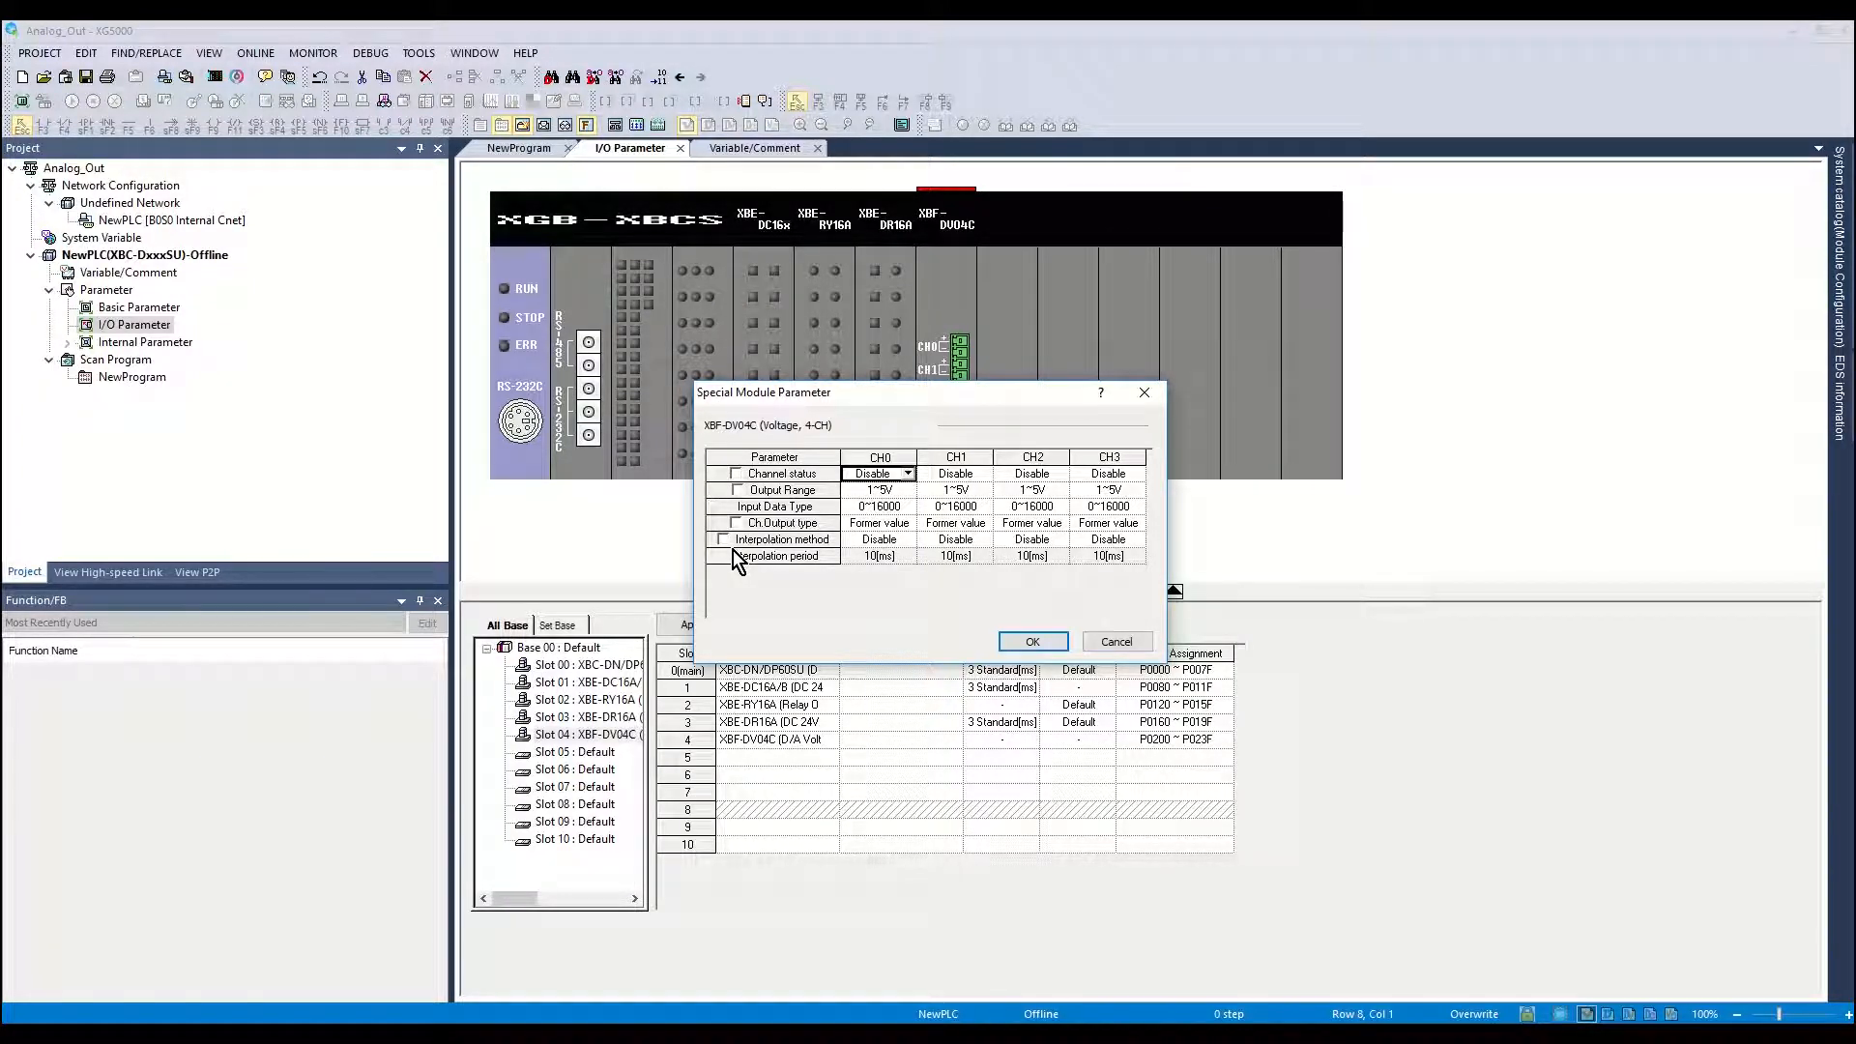
# - Enable CH0 with a 0~10V output range and 0~10000 input data type, and confirm
pyautogui.click(907, 473)
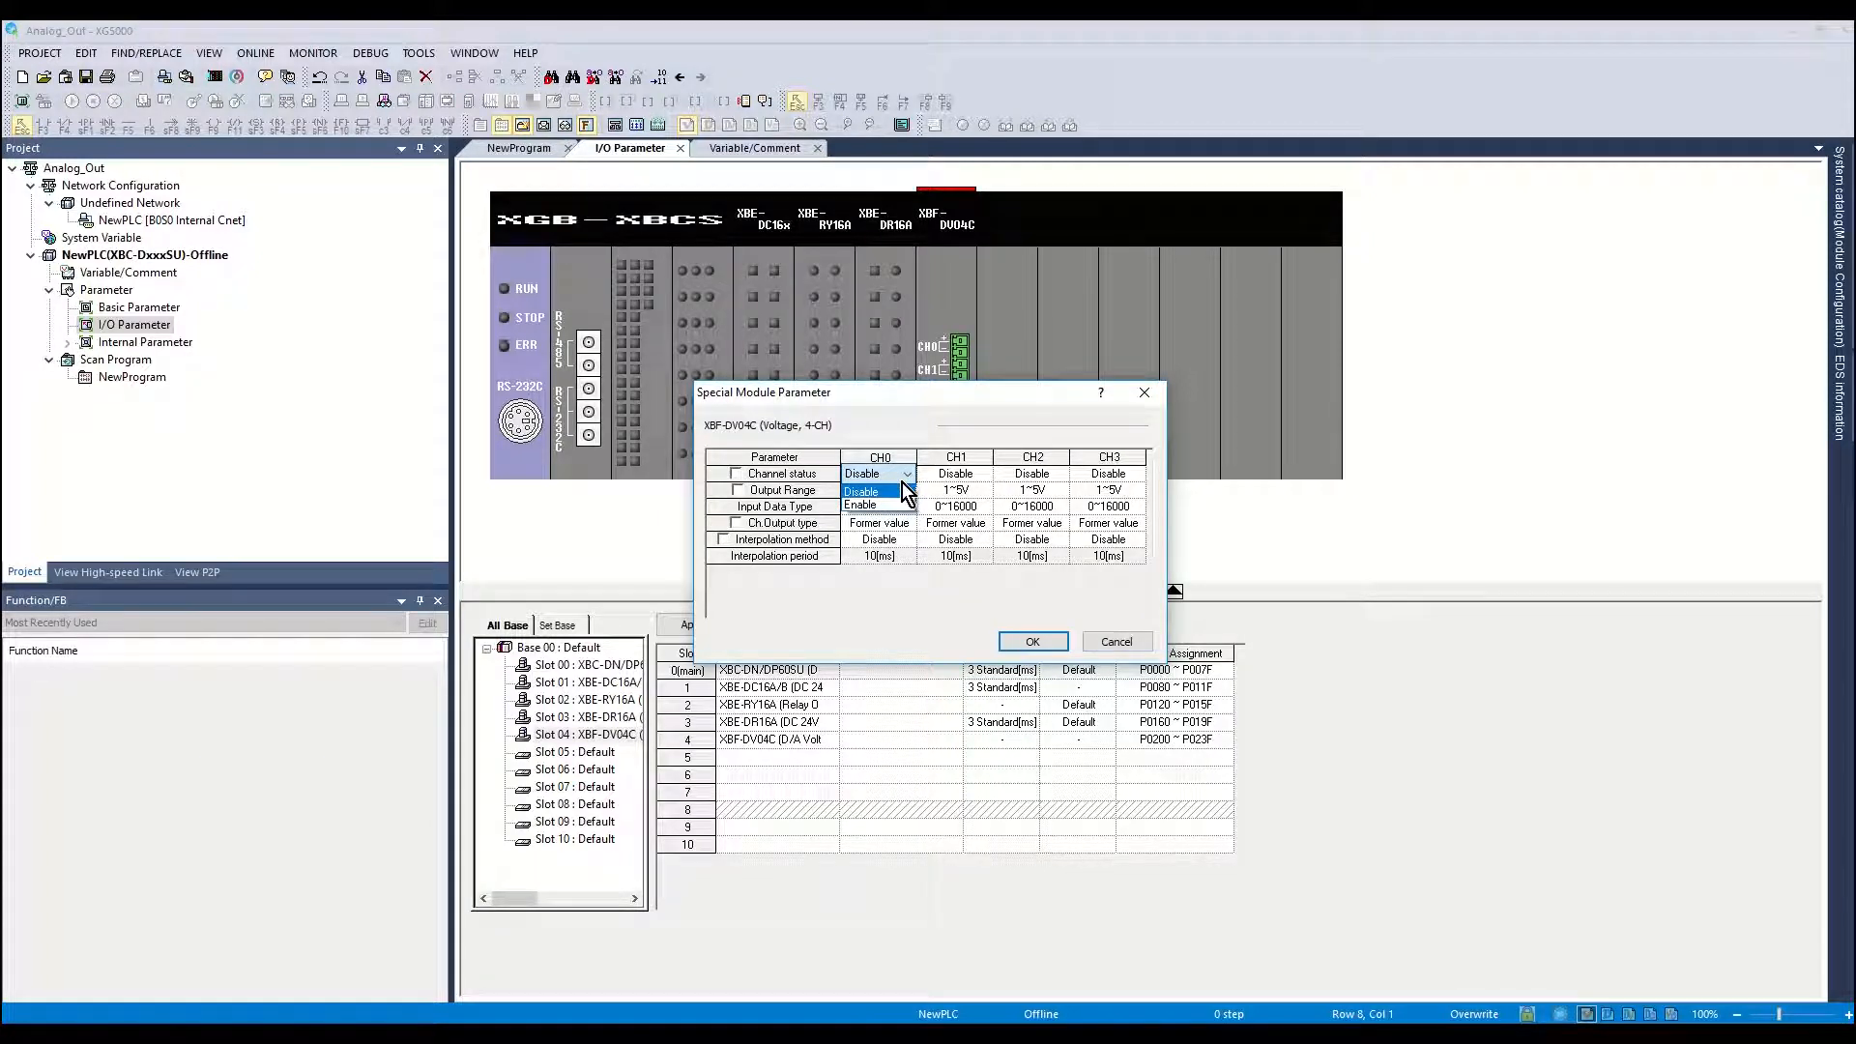
pyautogui.click(860, 504)
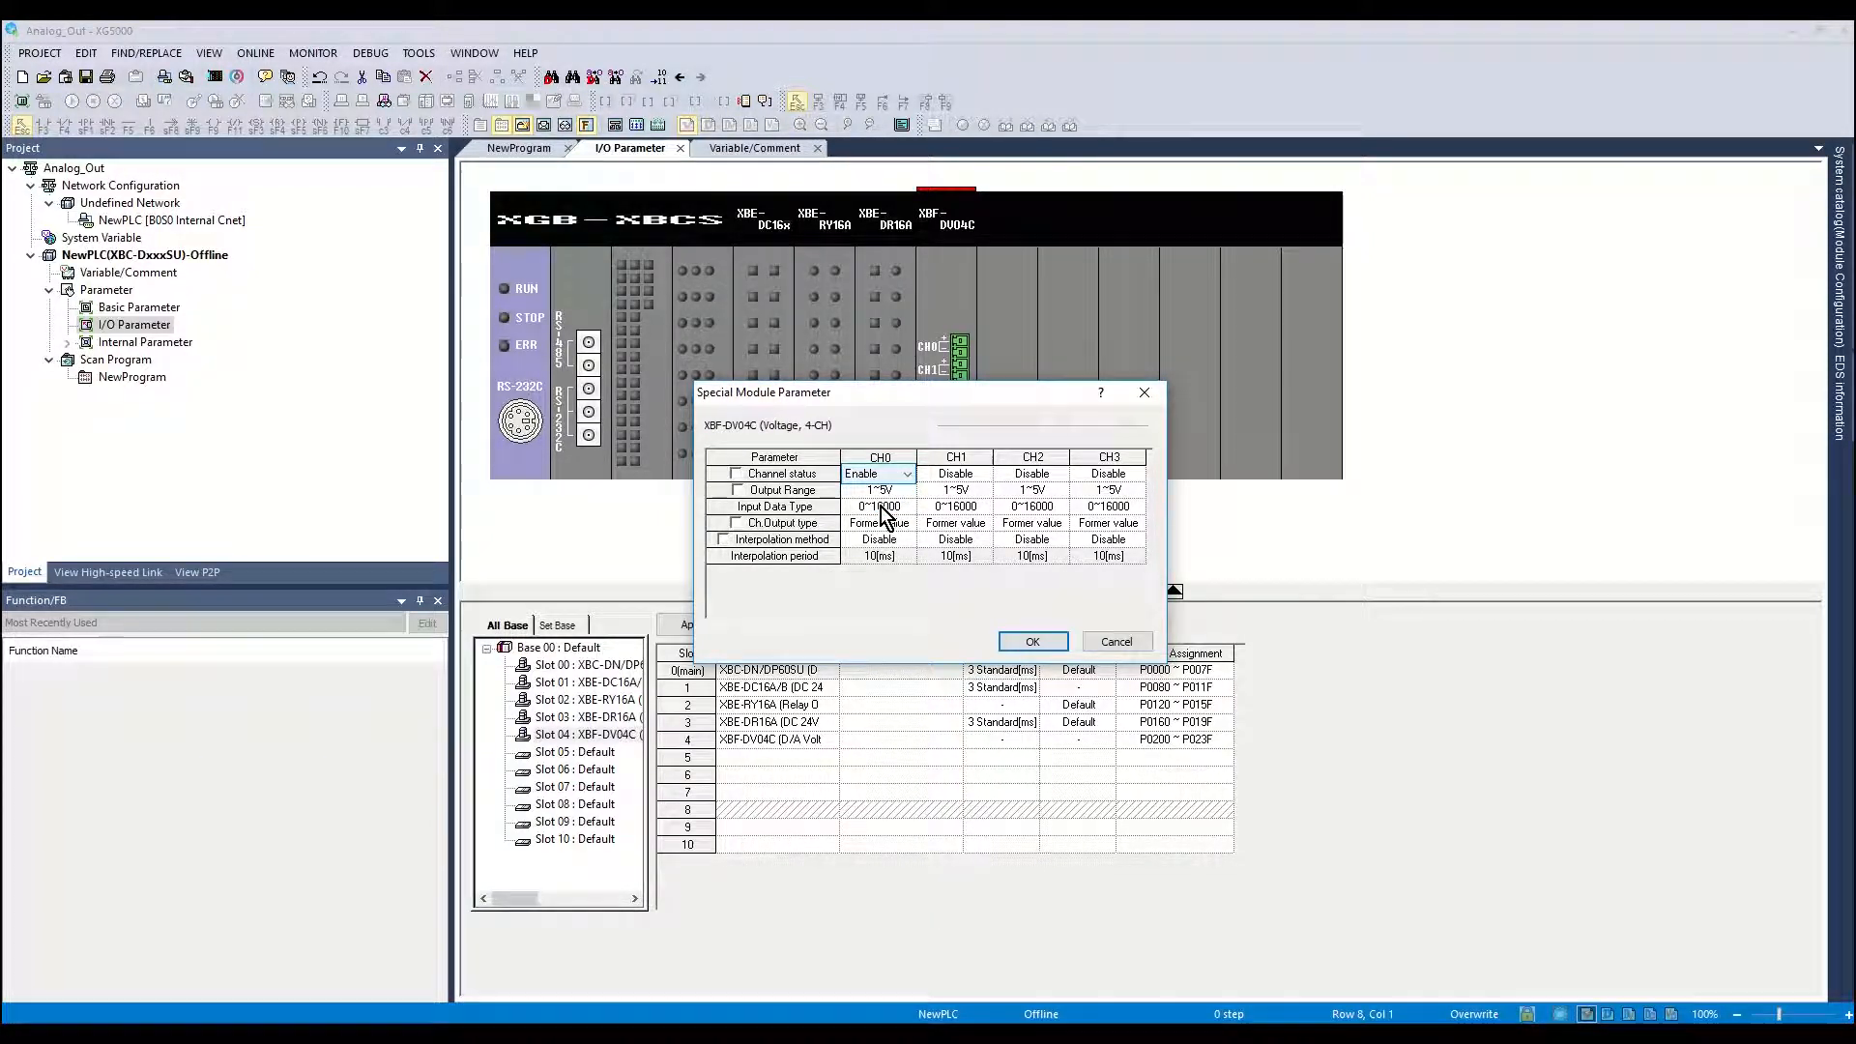
pyautogui.click(906, 490)
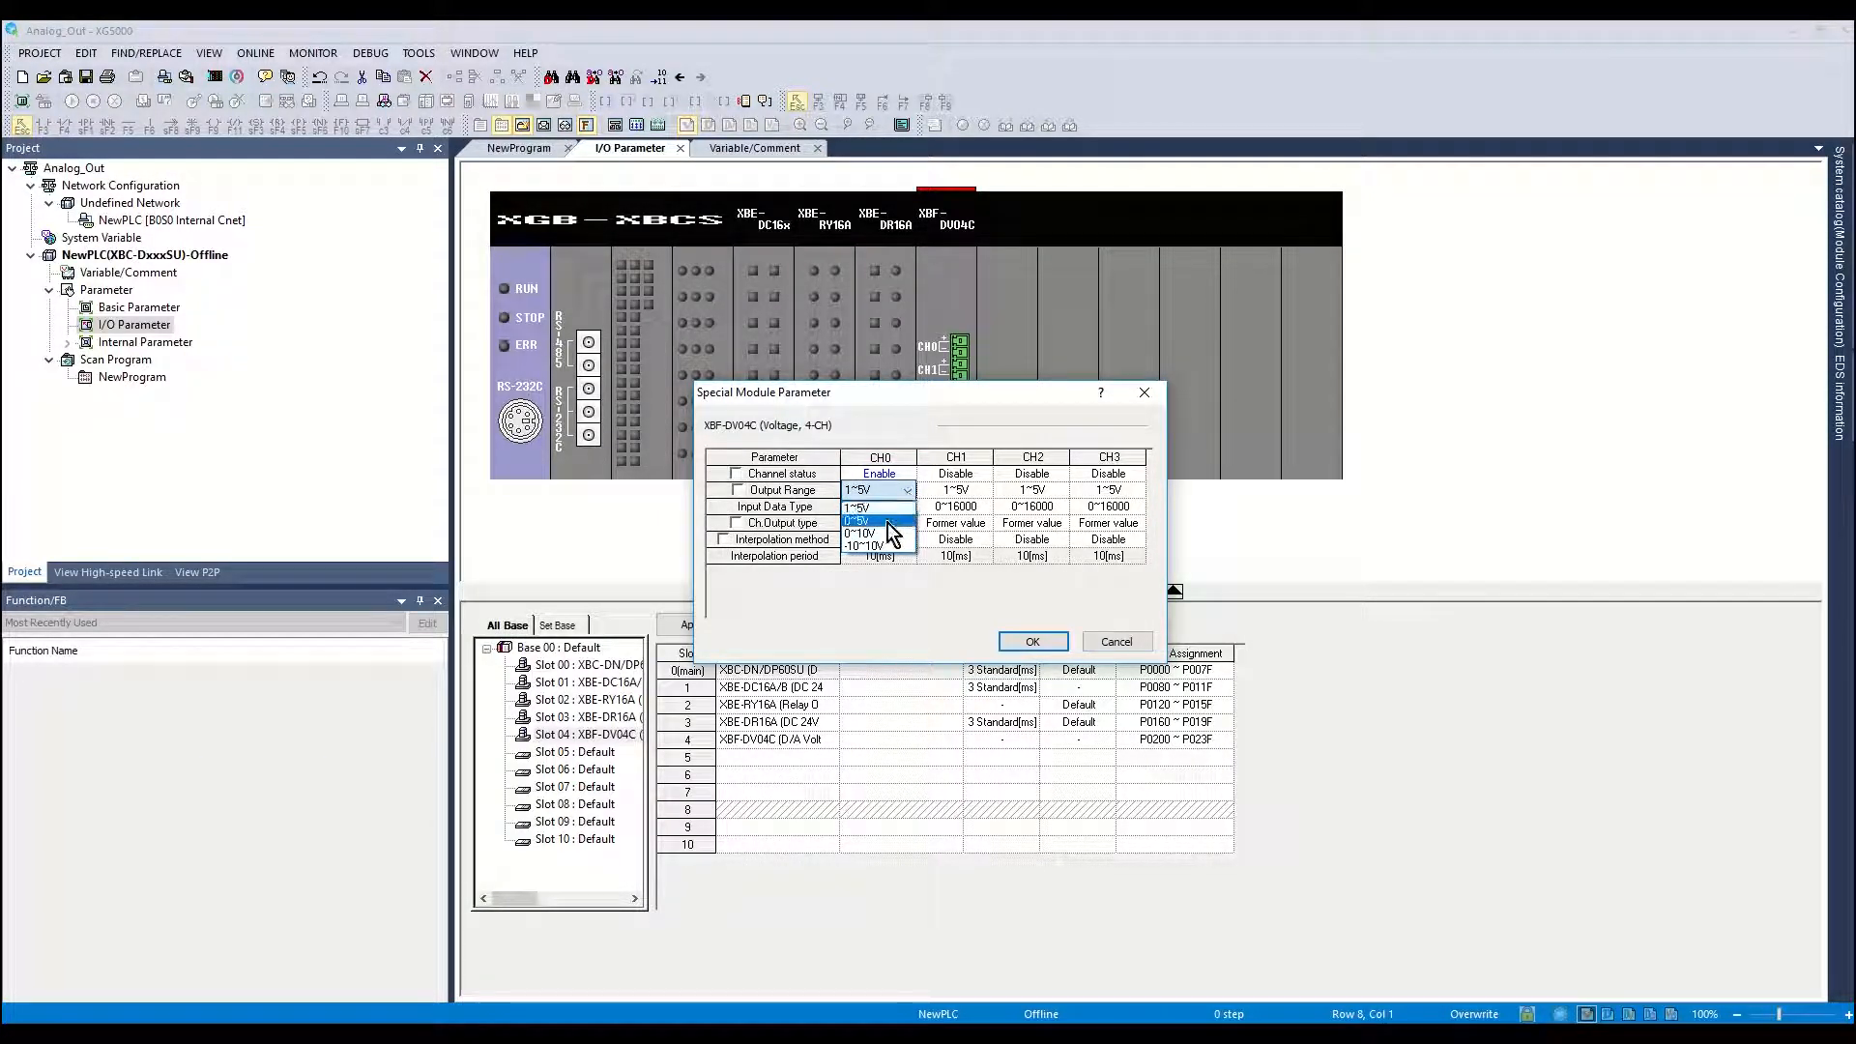
pyautogui.click(857, 533)
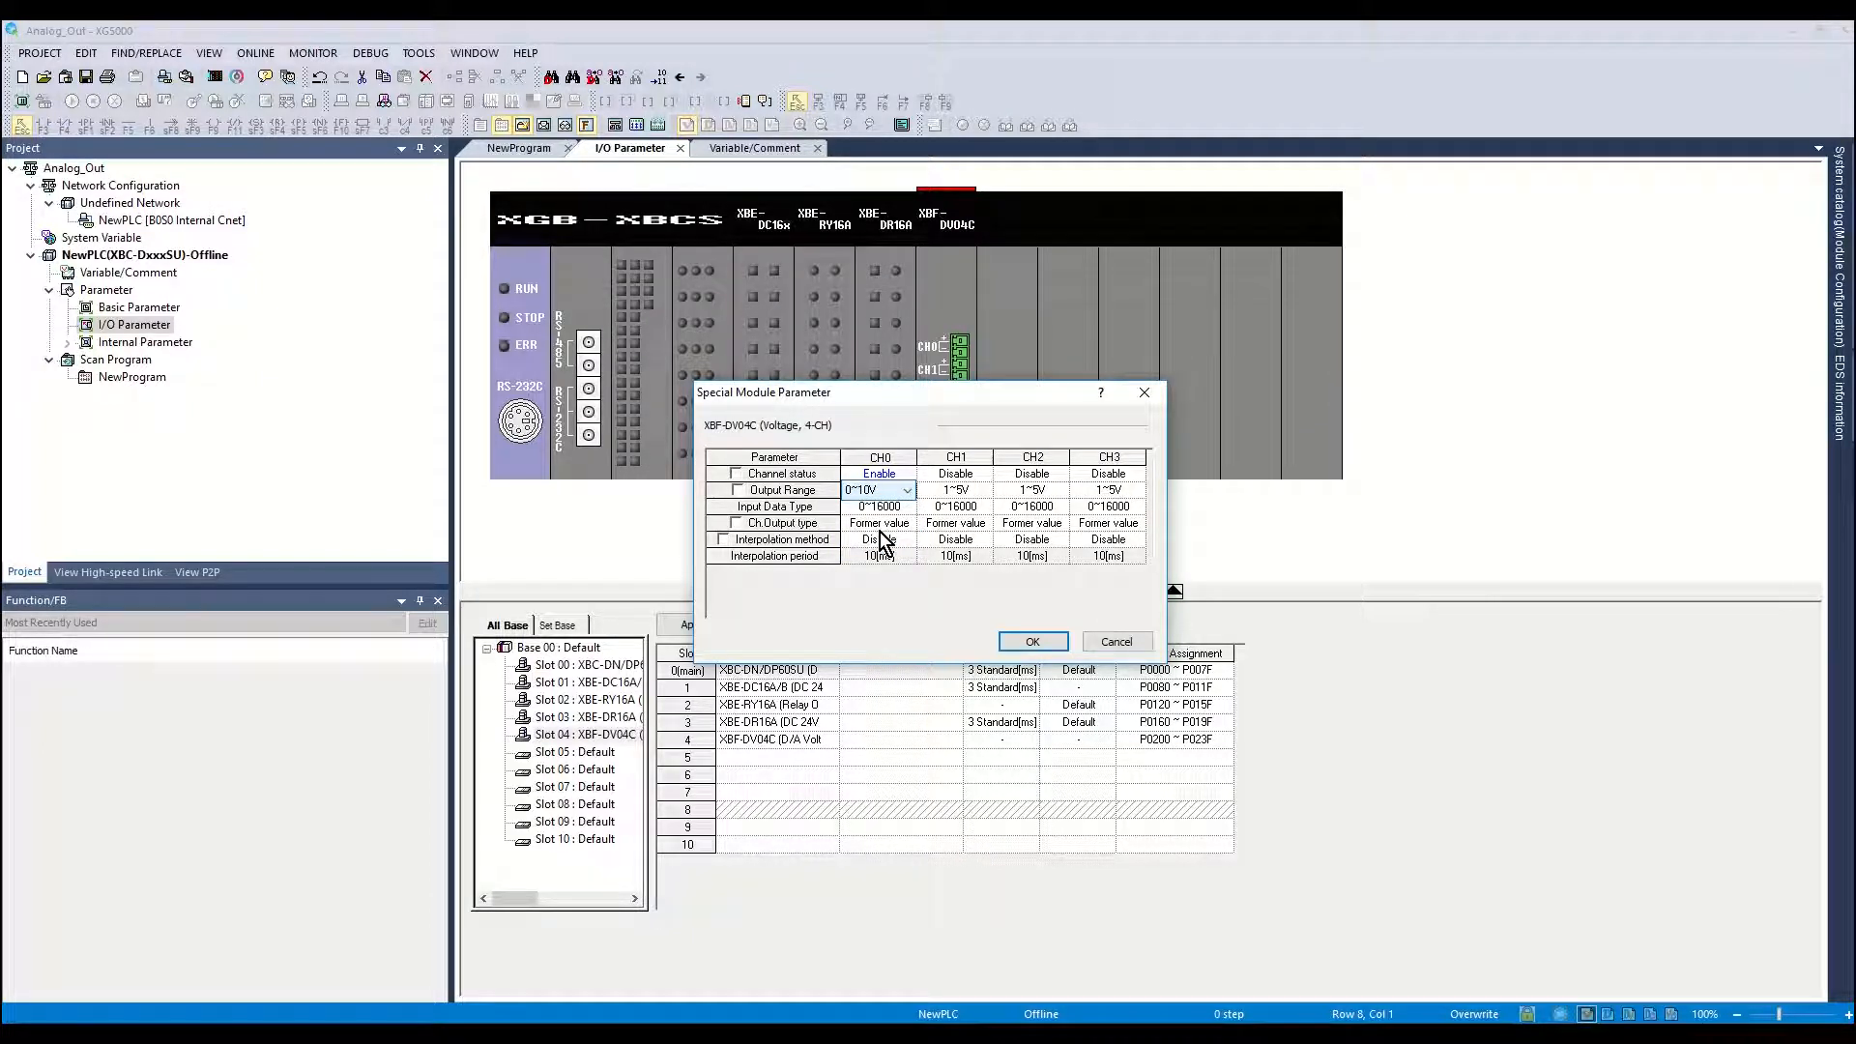
pyautogui.click(905, 506)
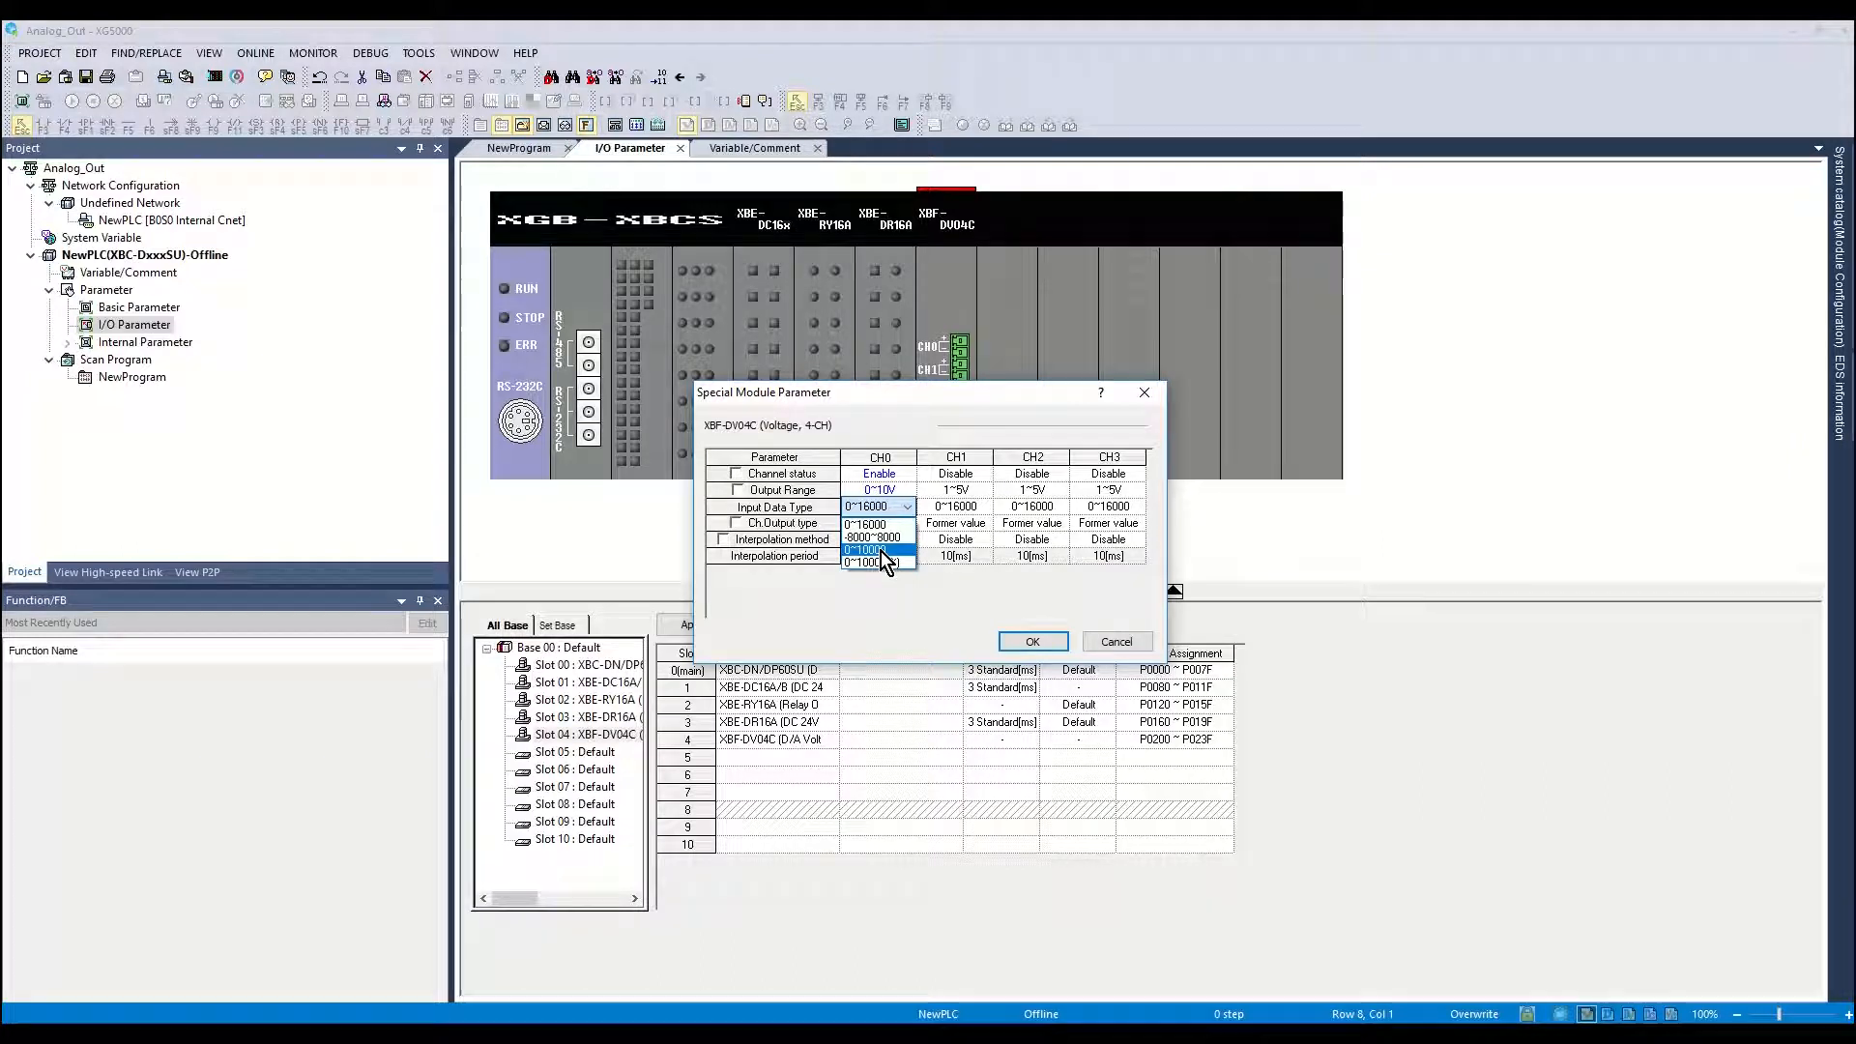
pyautogui.click(875, 554)
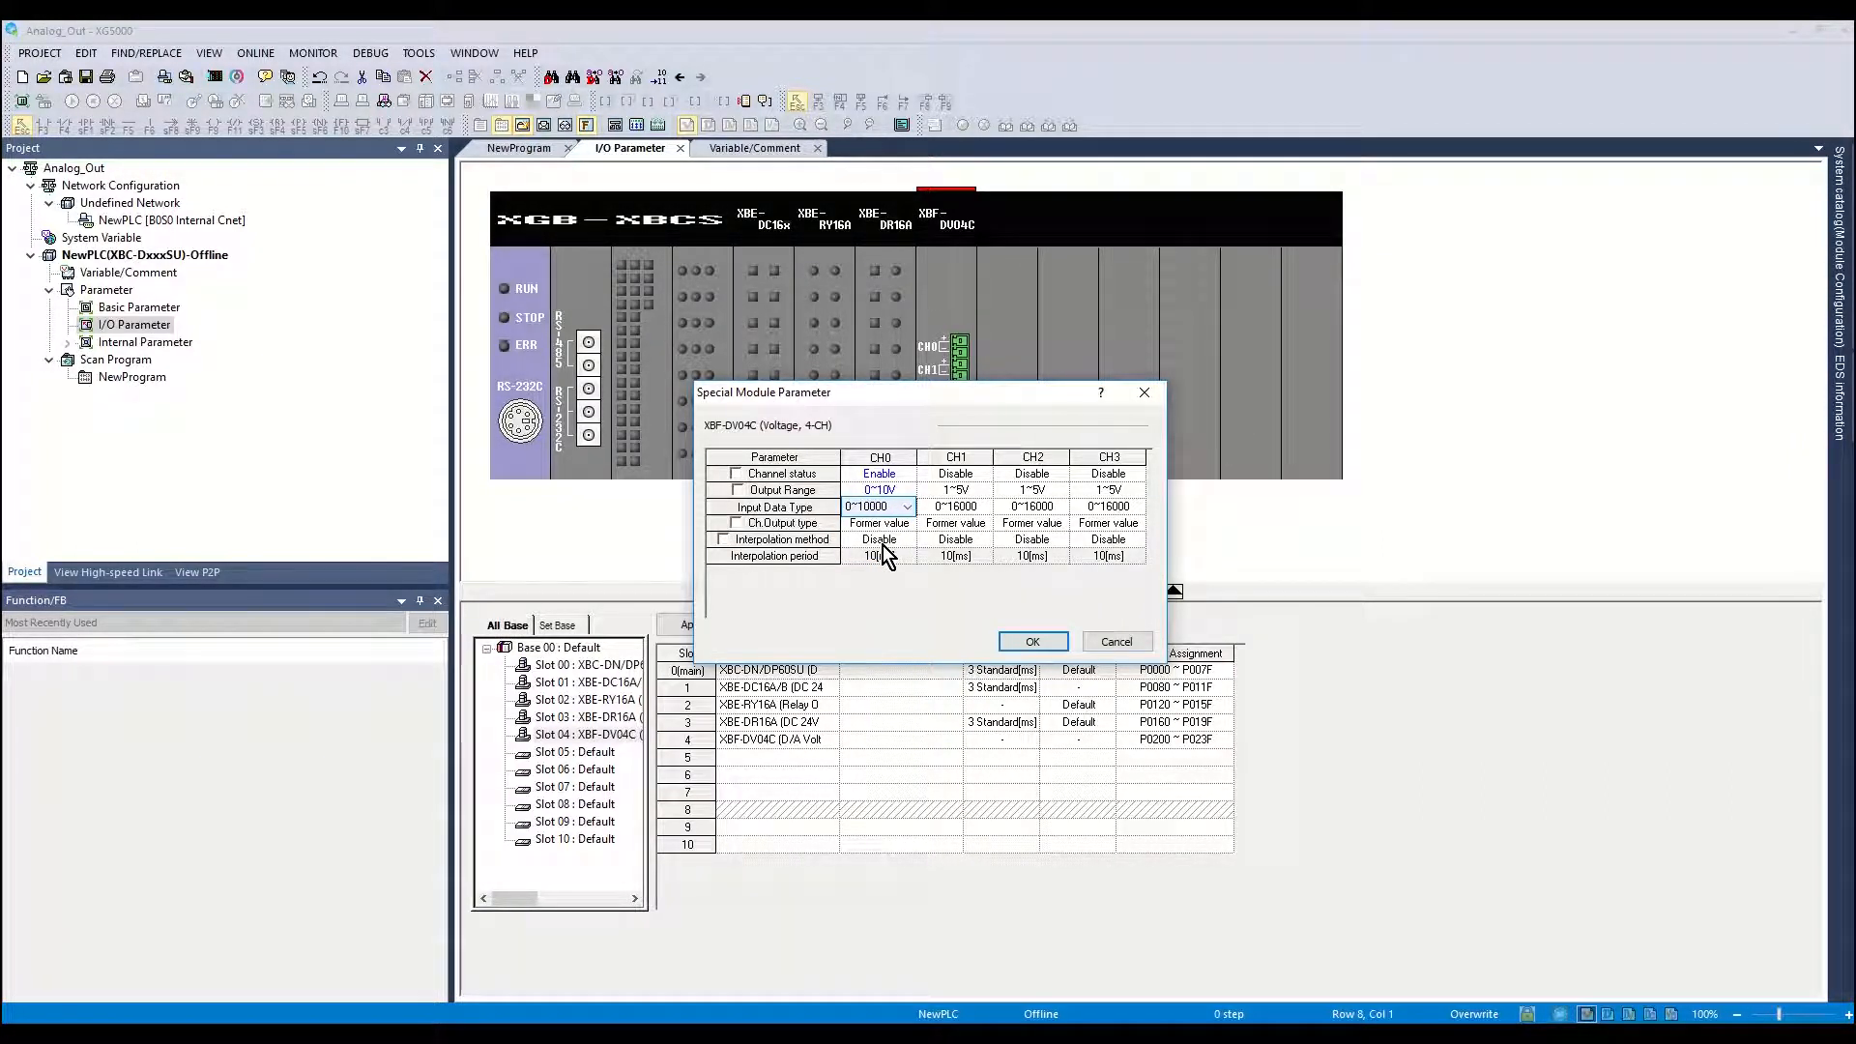
pyautogui.click(1029, 640)
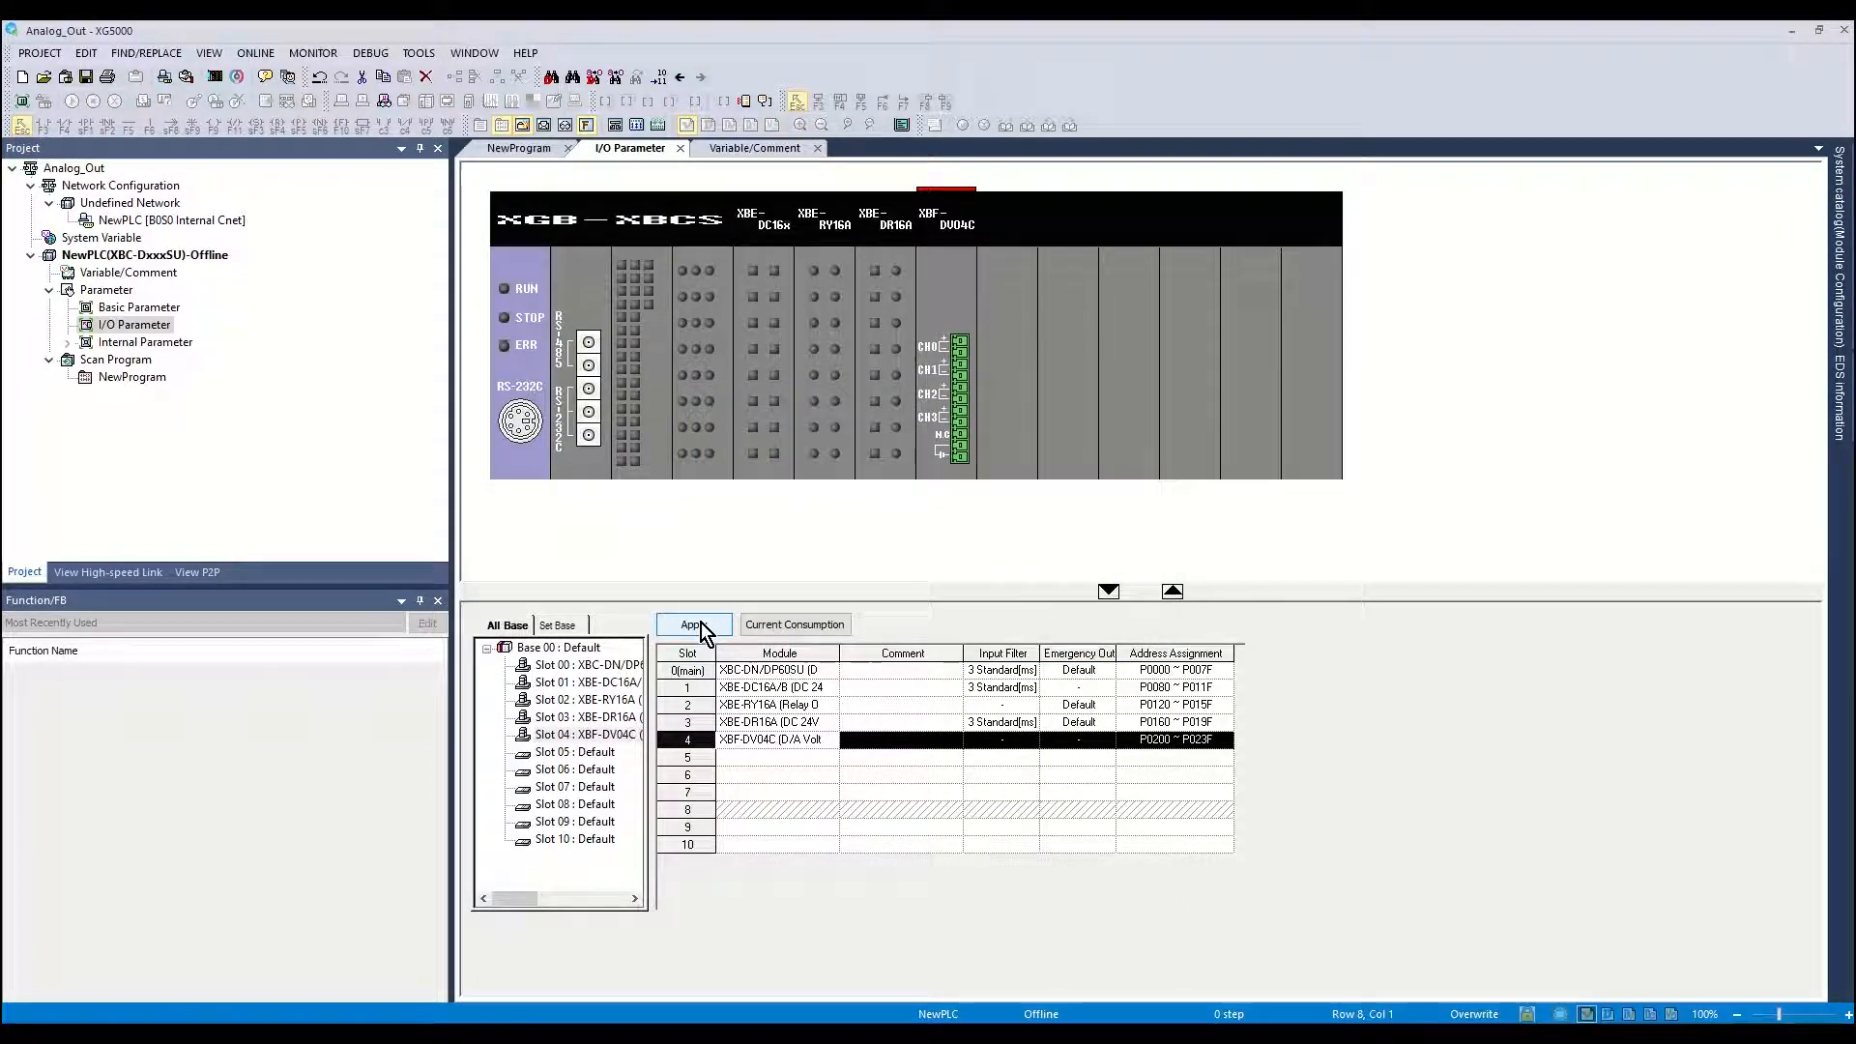
# - Apply the I/O parameters and accept automatic variable comment registration
pyautogui.click(692, 623)
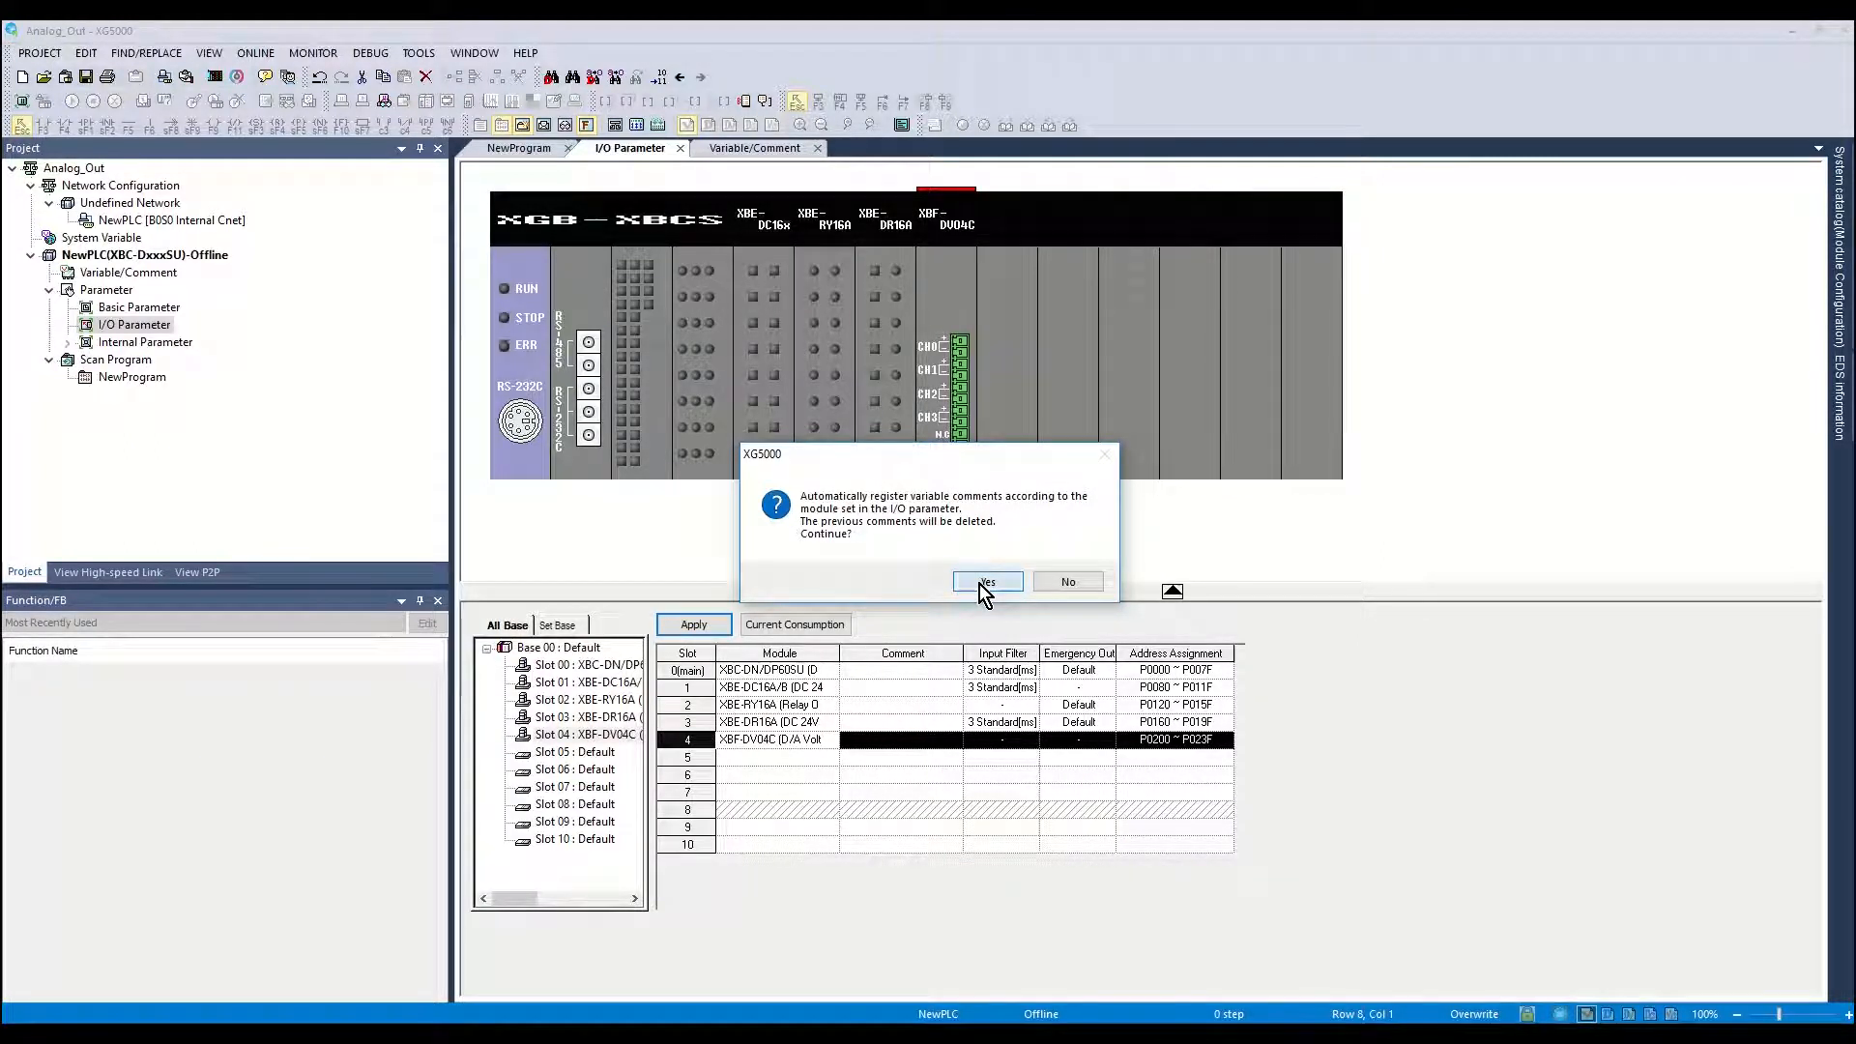
pyautogui.click(986, 581)
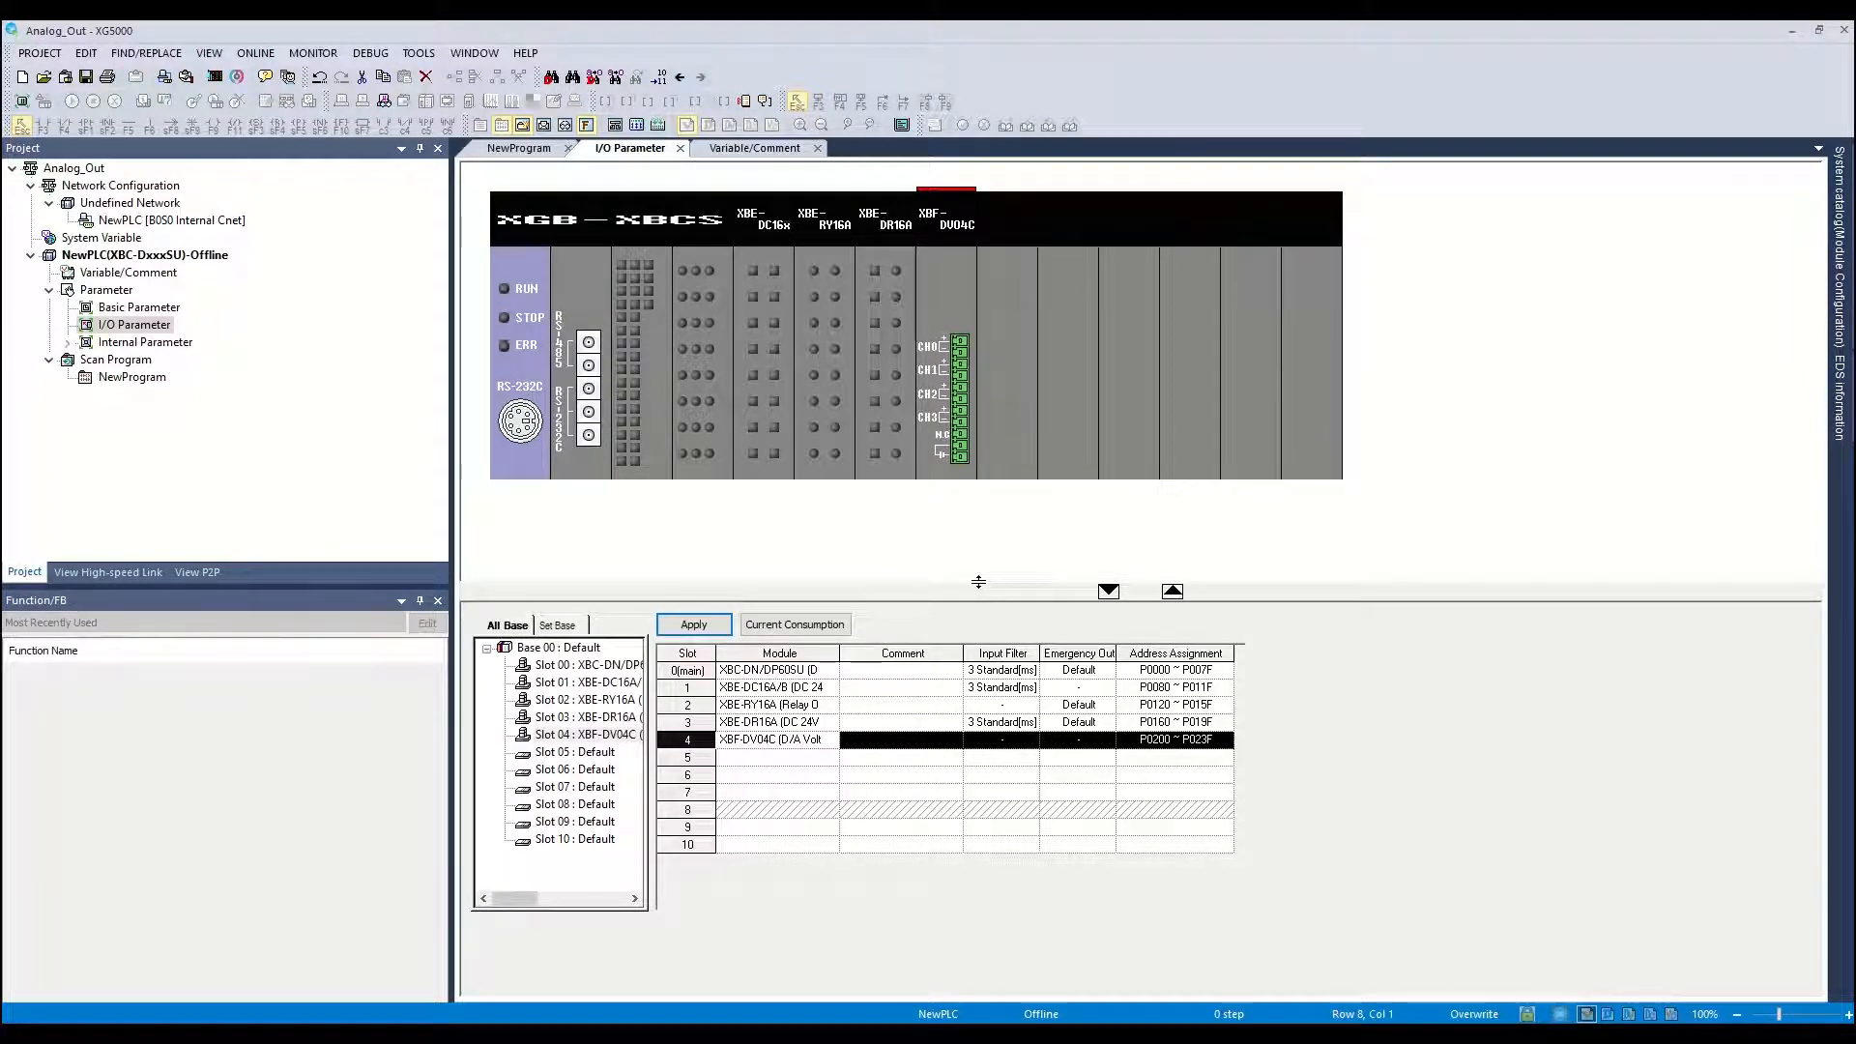
pyautogui.click(692, 624)
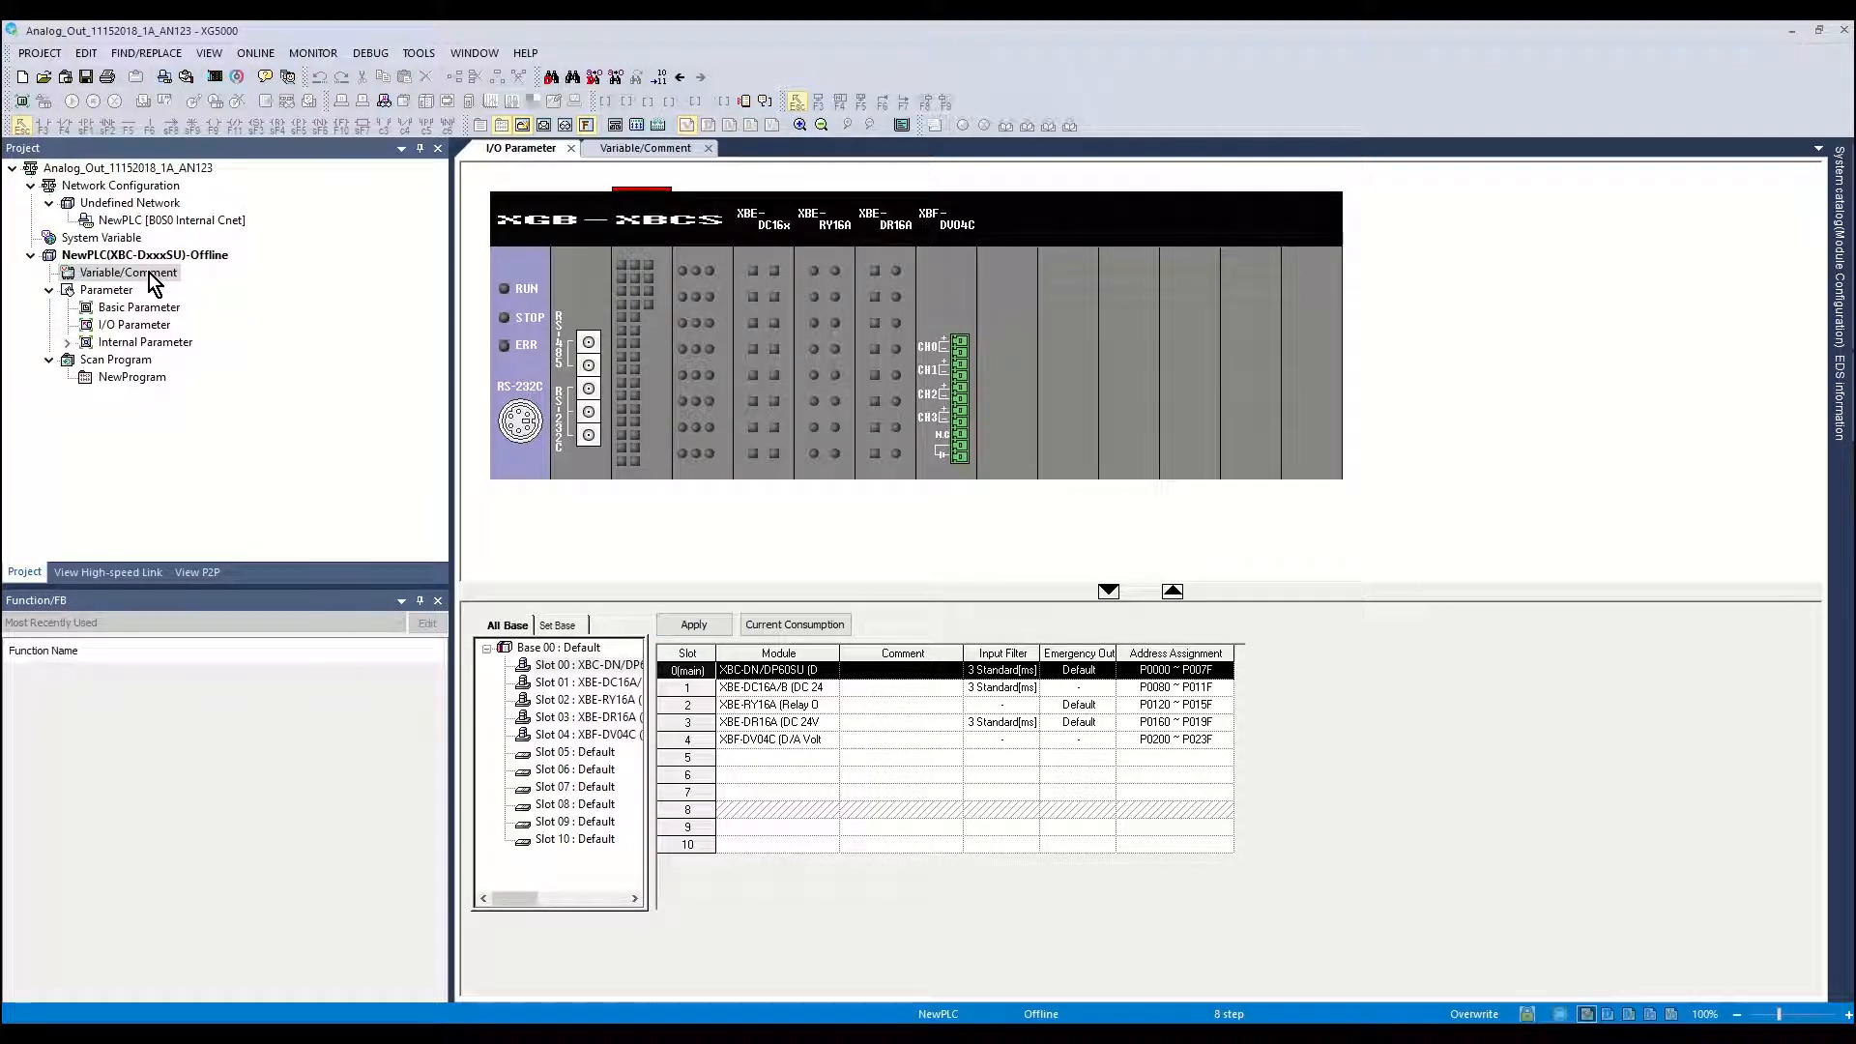
# - Review the Variable/Comment list, then open the NewProgram ladder under Scan Program
pyautogui.click(645, 147)
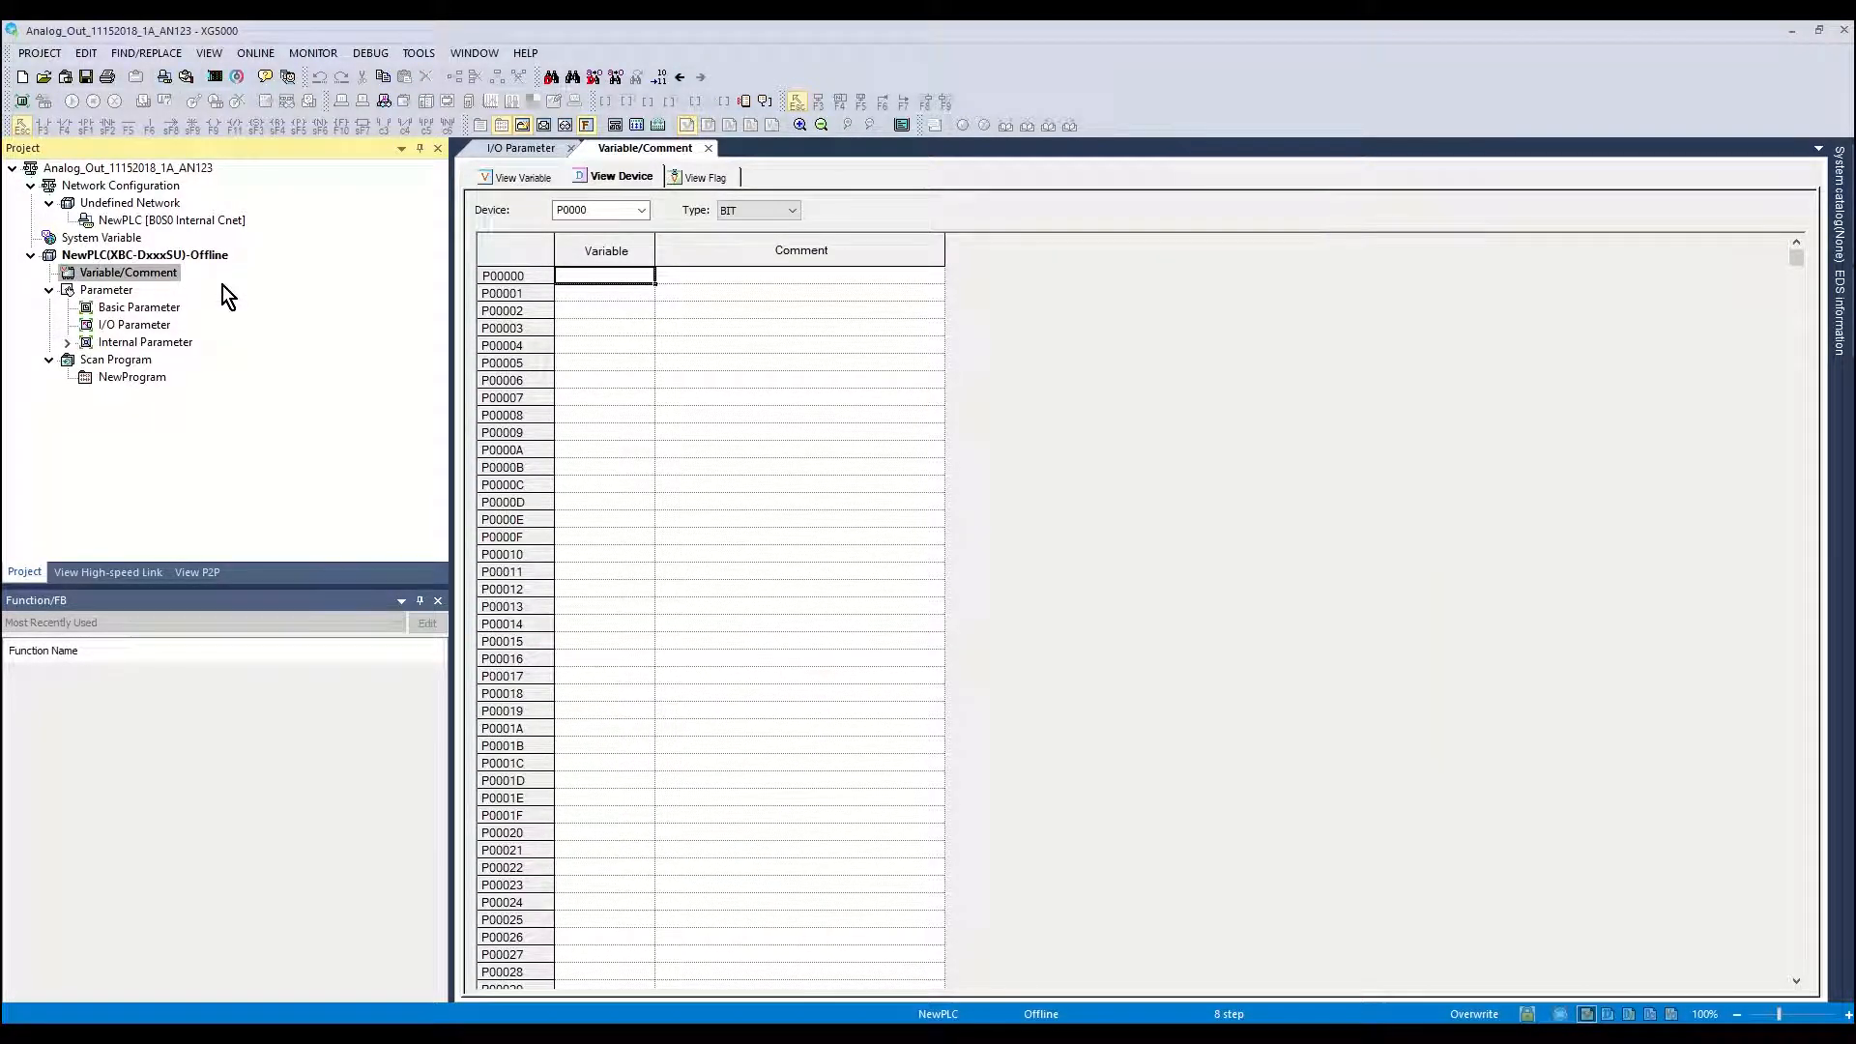
pyautogui.click(643, 209)
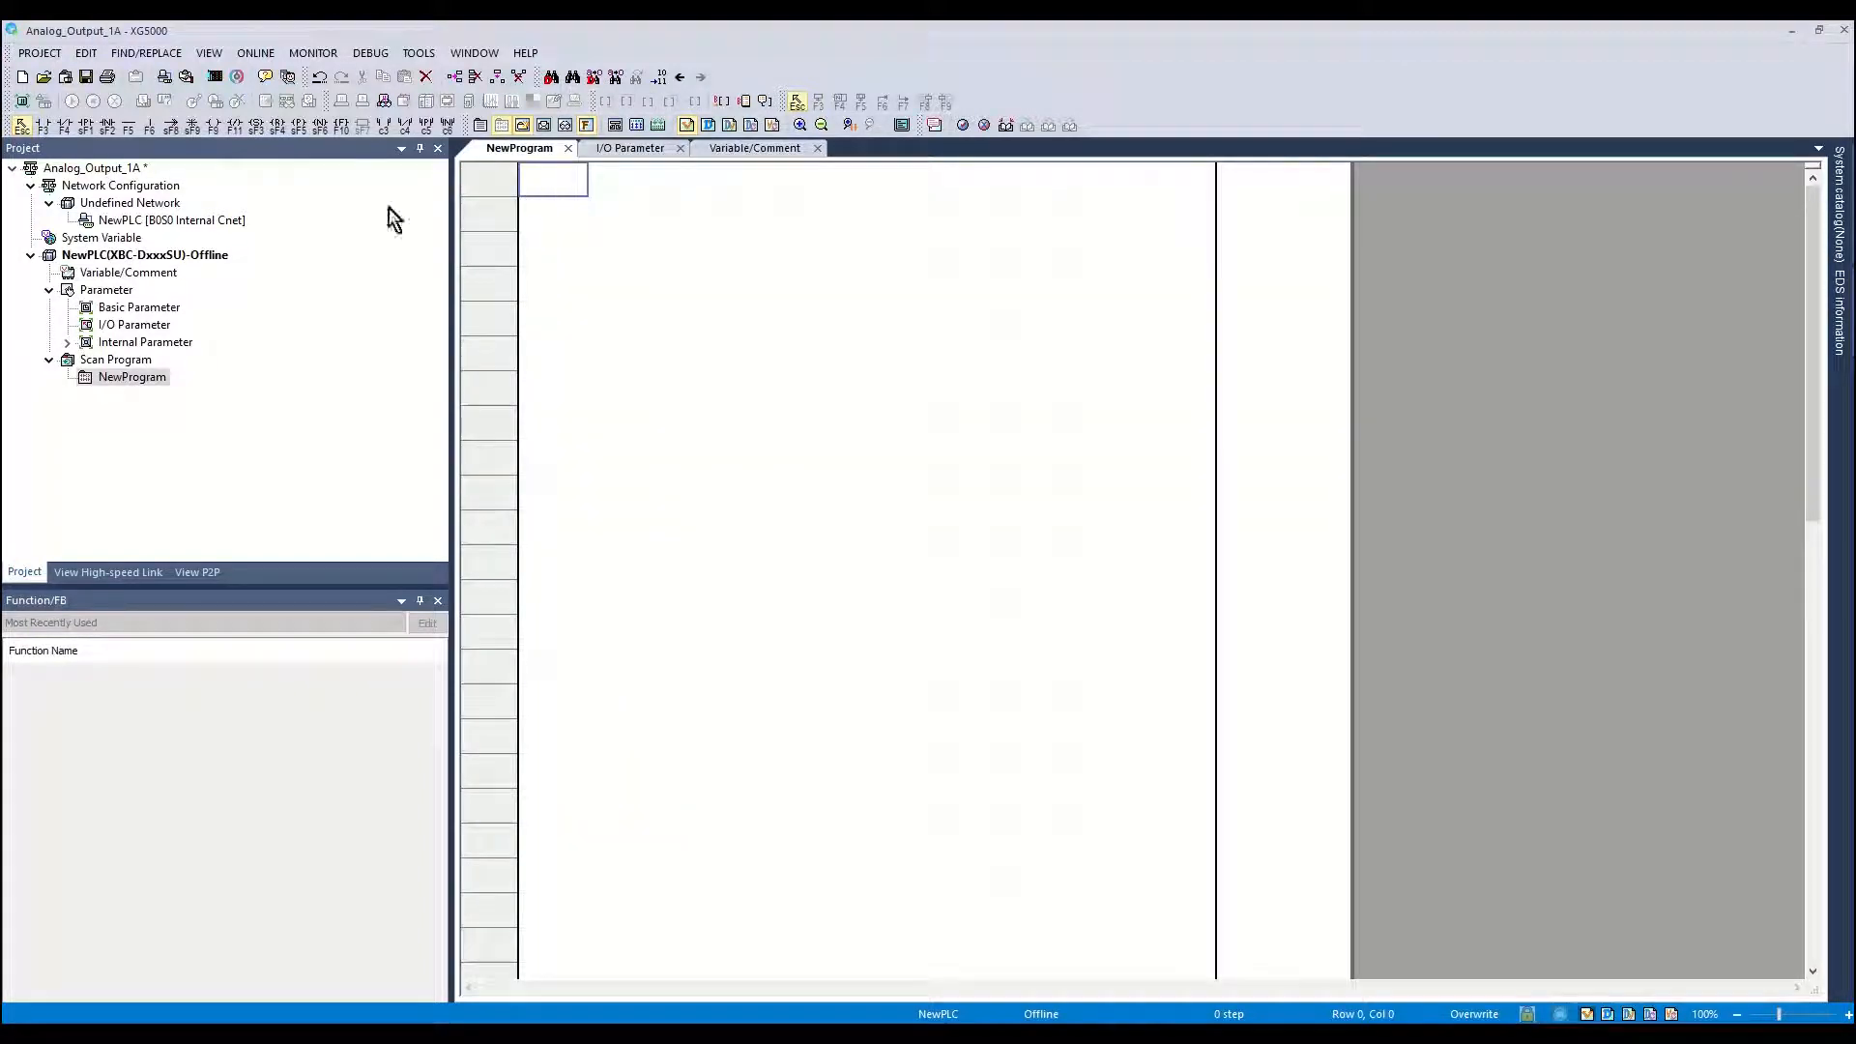
pyautogui.moveTo(44, 126)
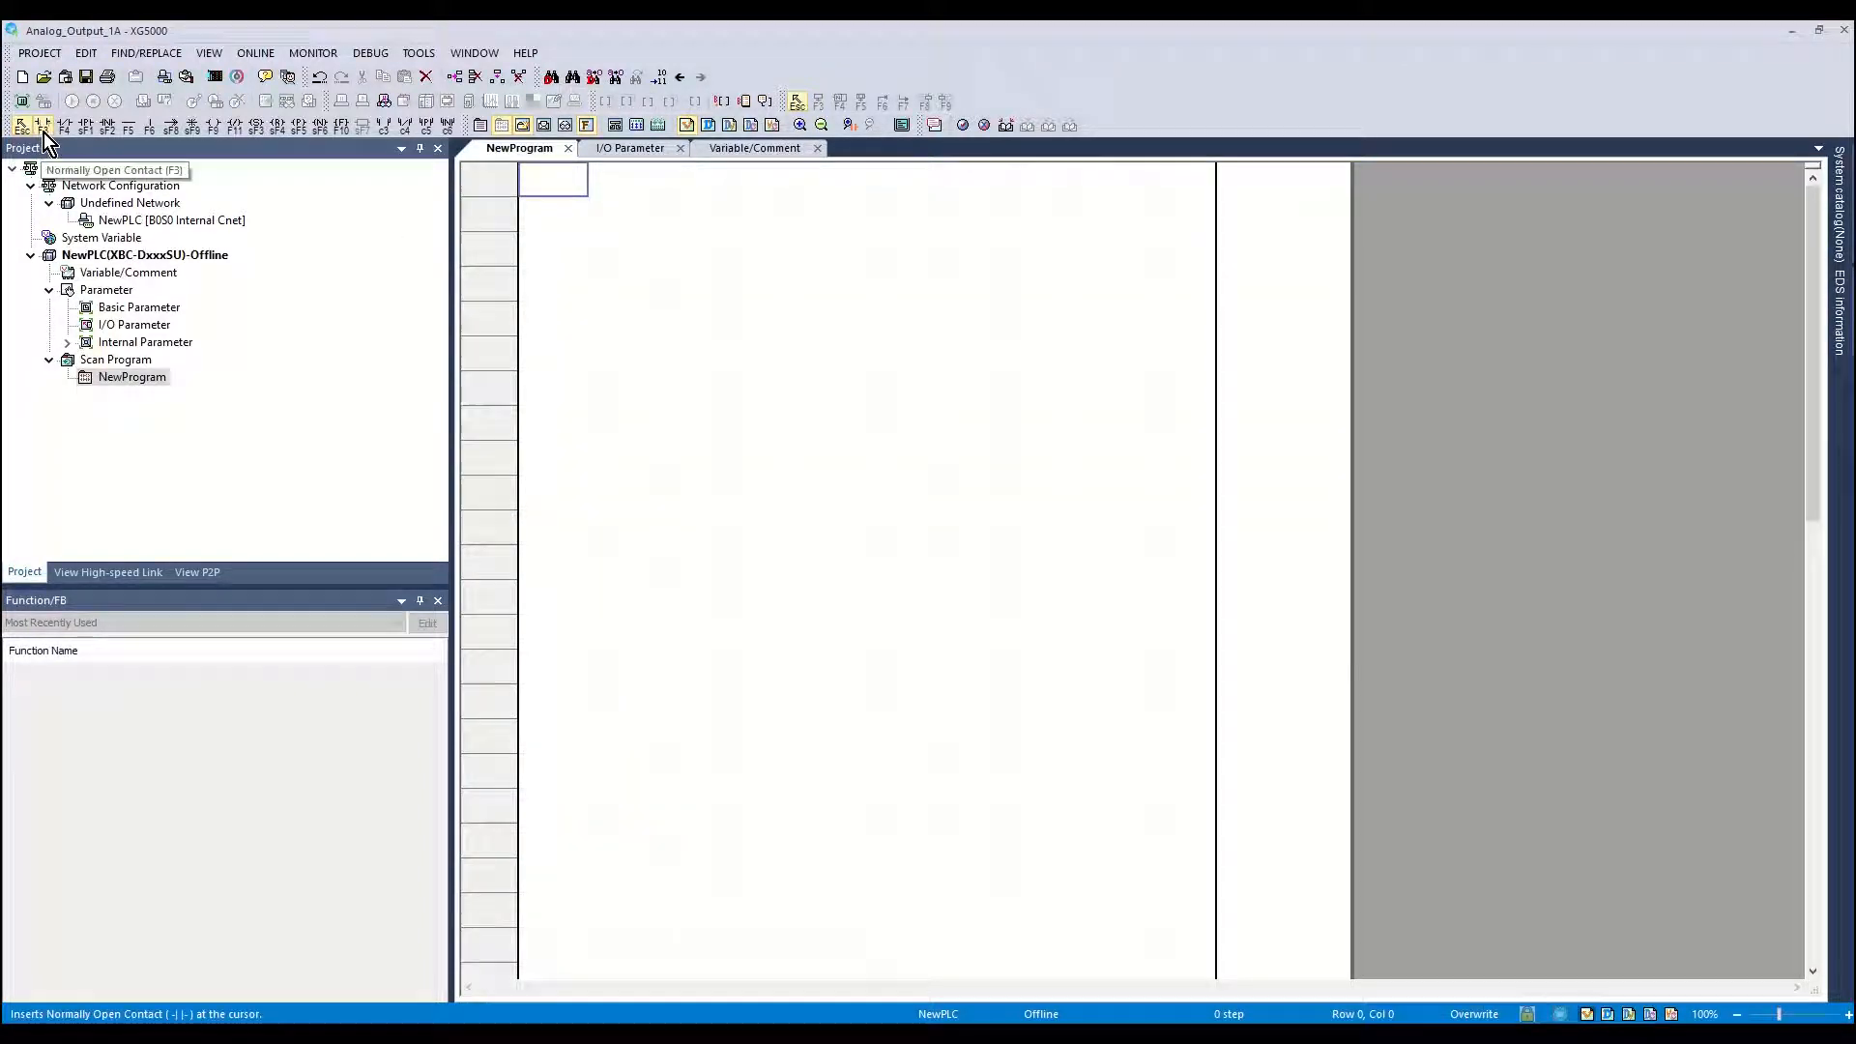
# - Add an _ON rung for _04_CH0_OUTEN and a P00000 rung doing MOV 6500 into _04_CH0_DATA
pyautogui.click(21, 126)
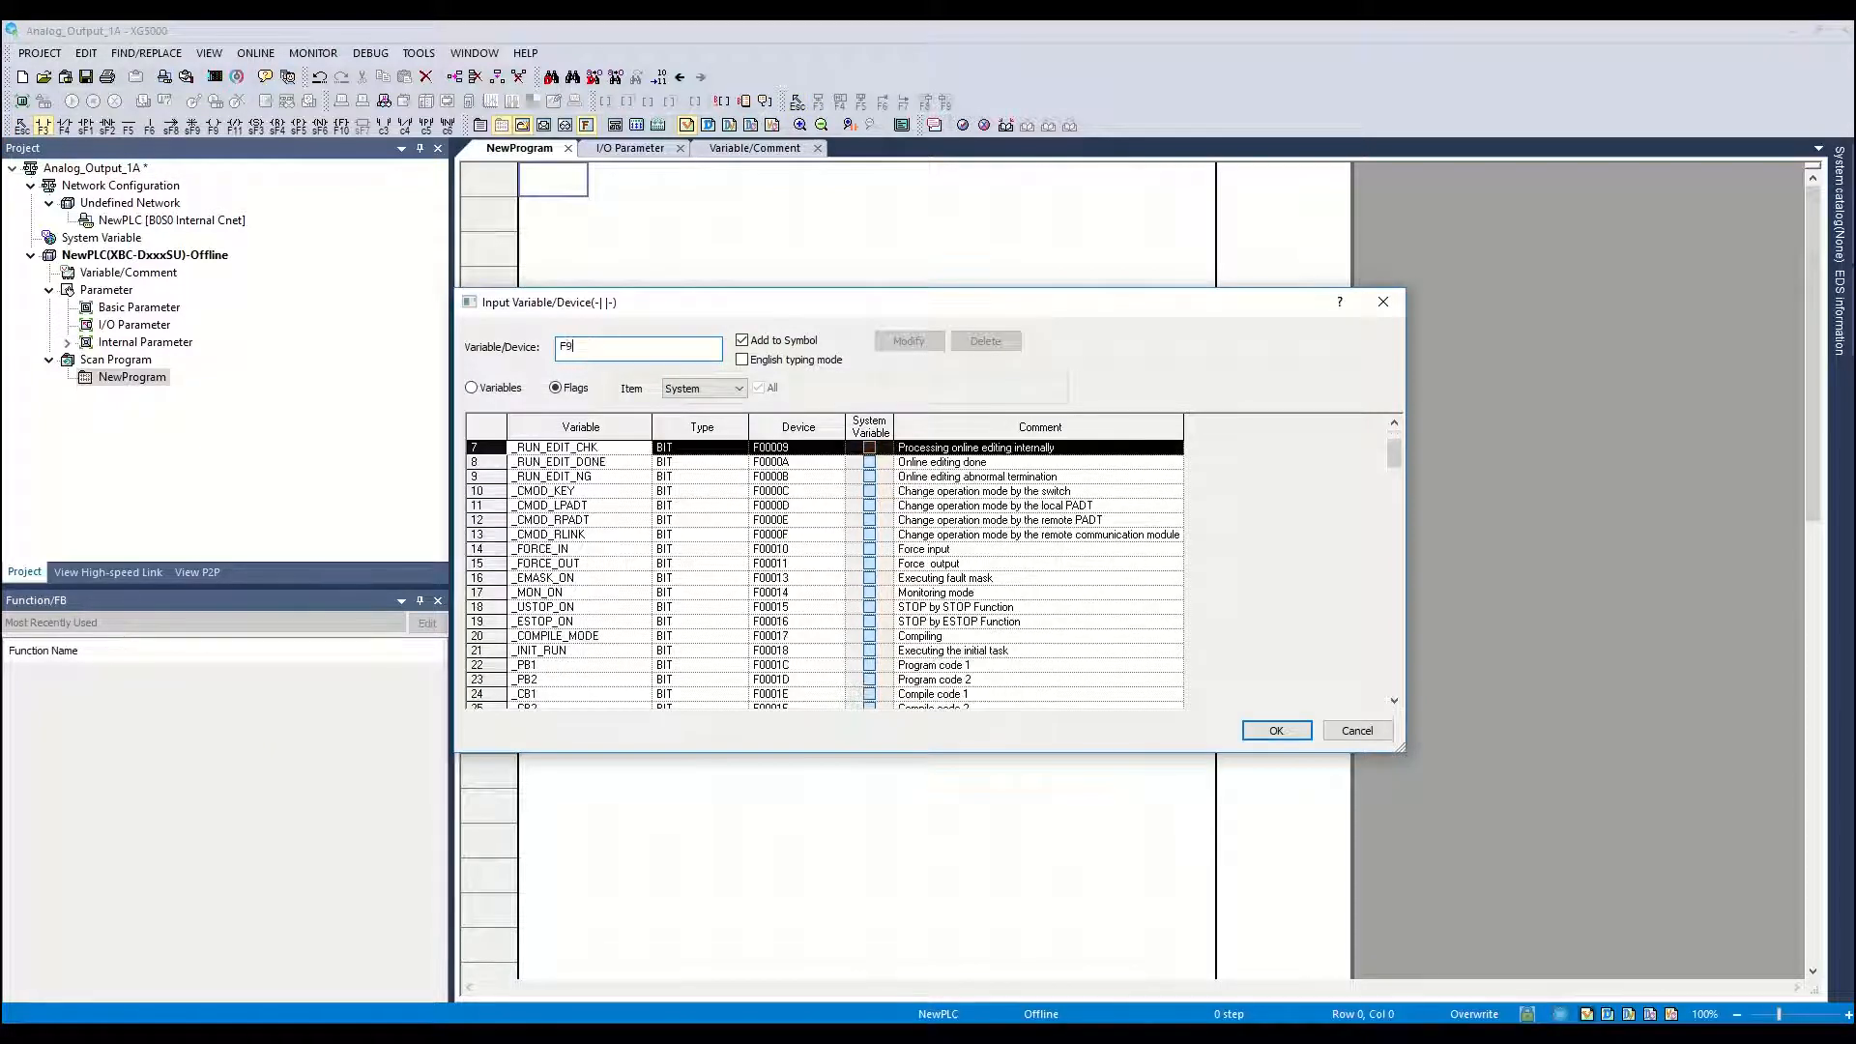
pyautogui.click(1275, 730)
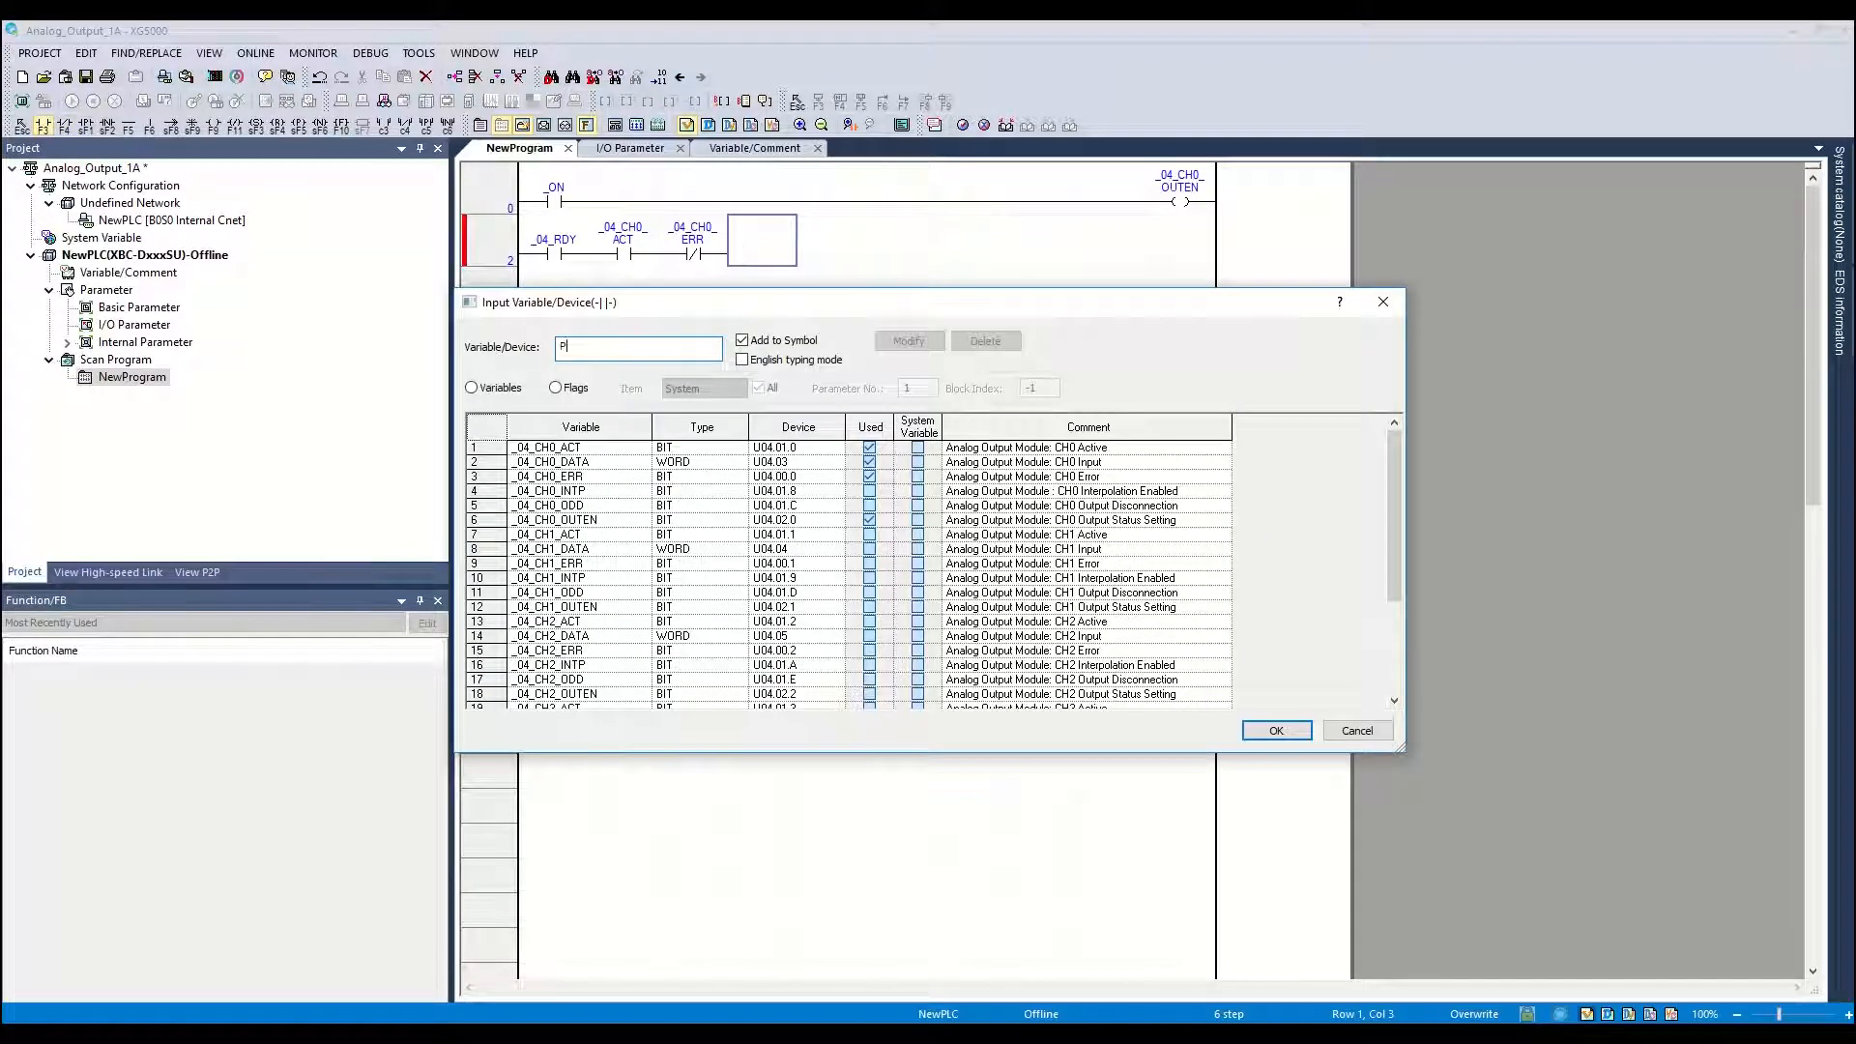
pyautogui.click(1275, 730)
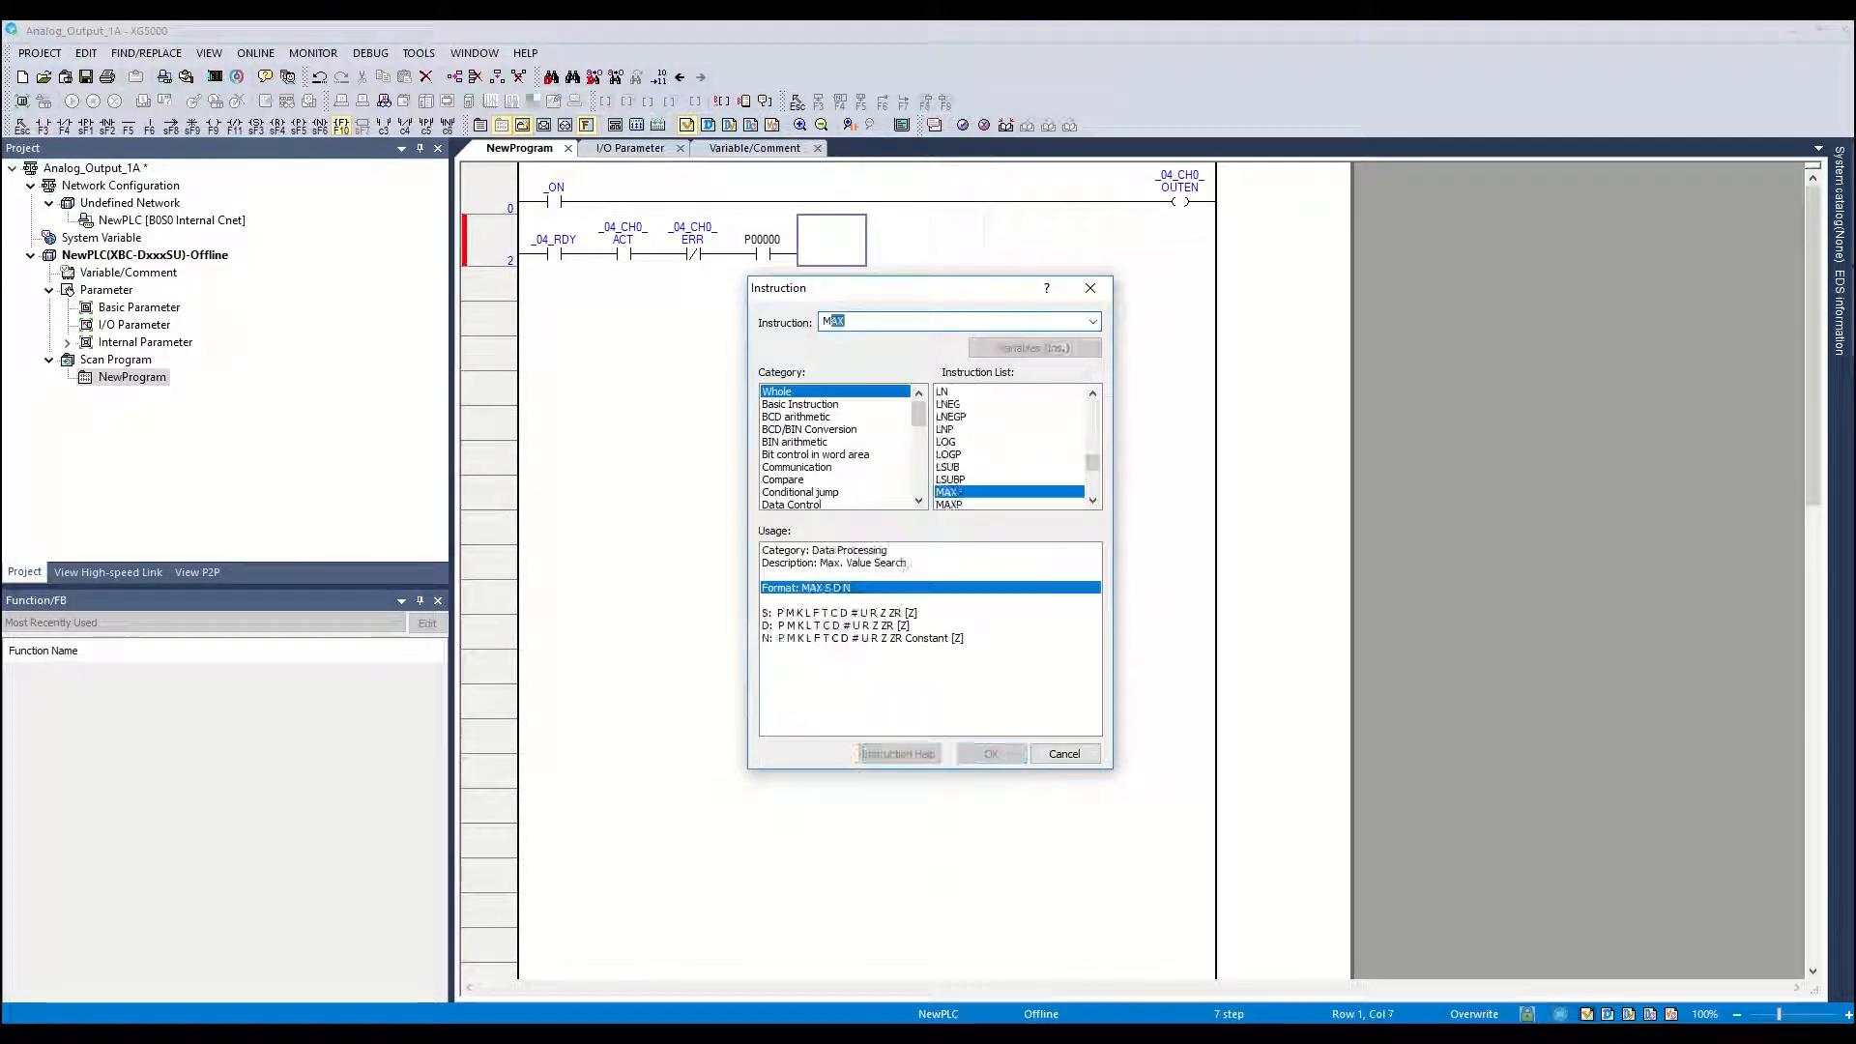
pyautogui.write('MOV')
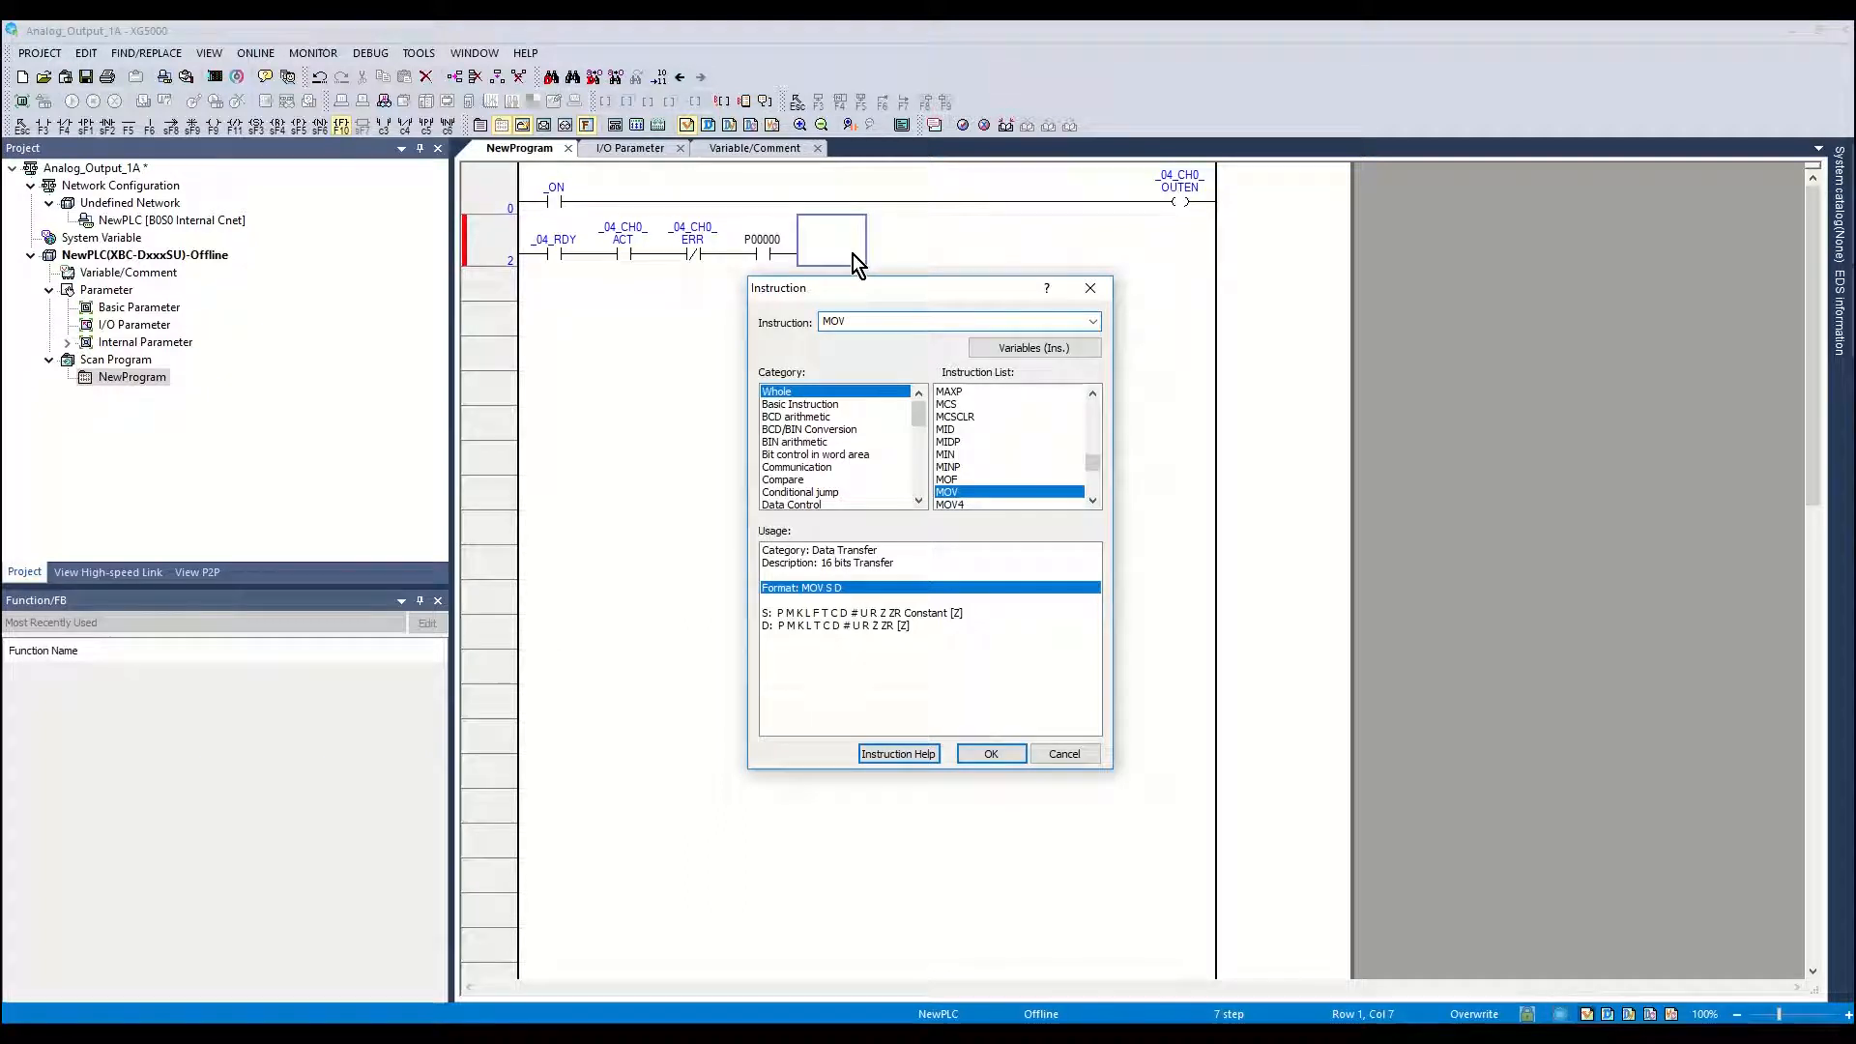
pyautogui.write('650')
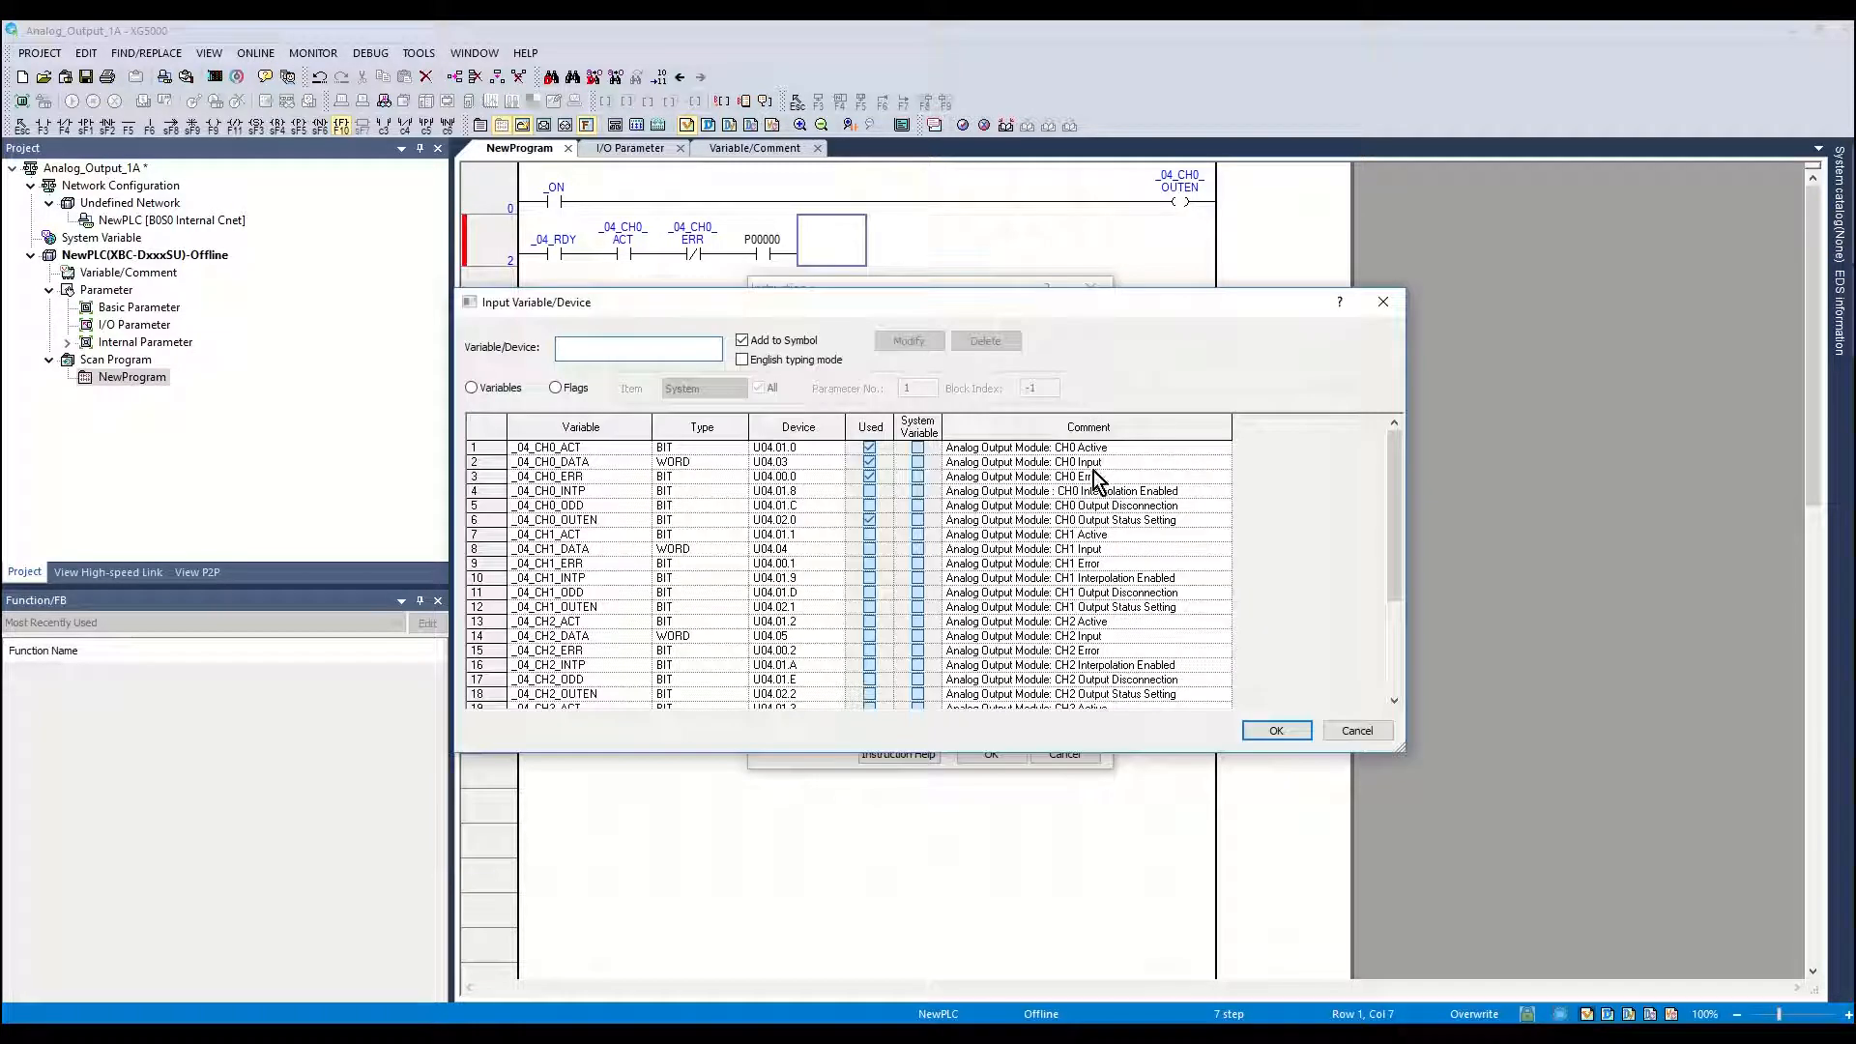
pyautogui.click(1275, 731)
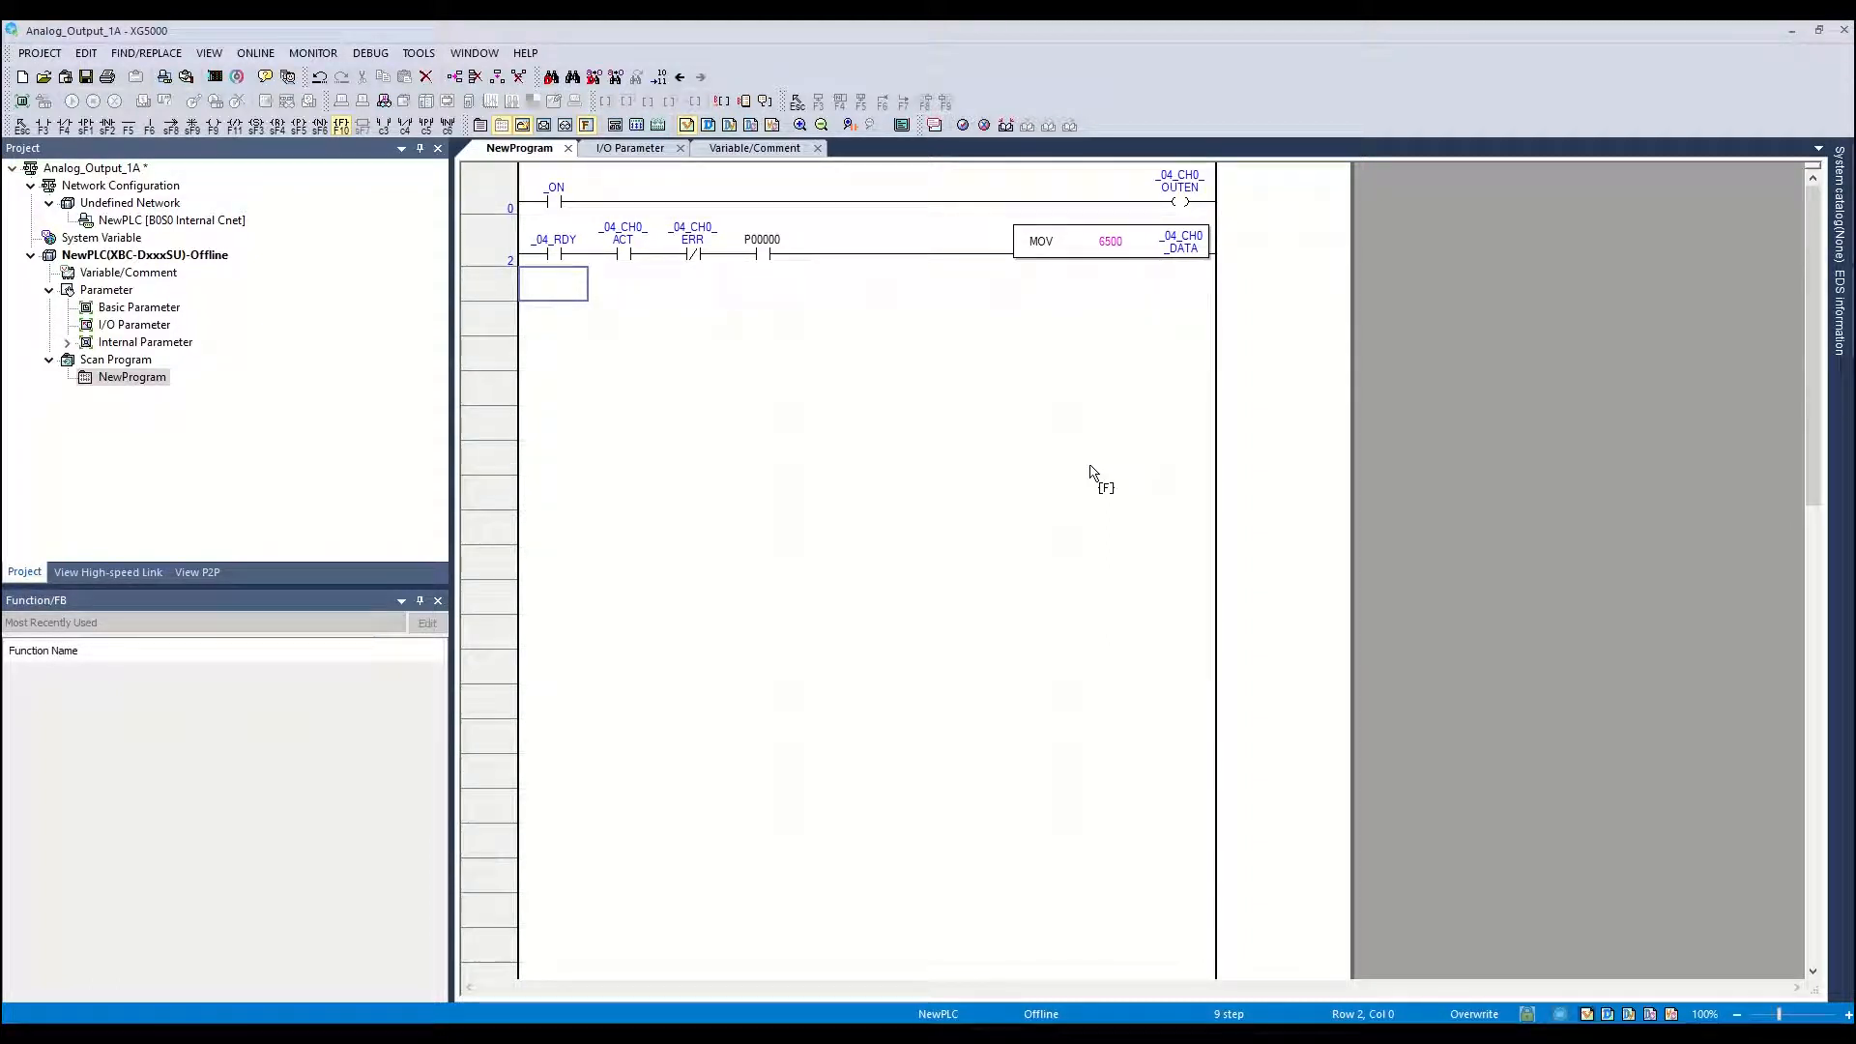
pyautogui.moveTo(893, 392)
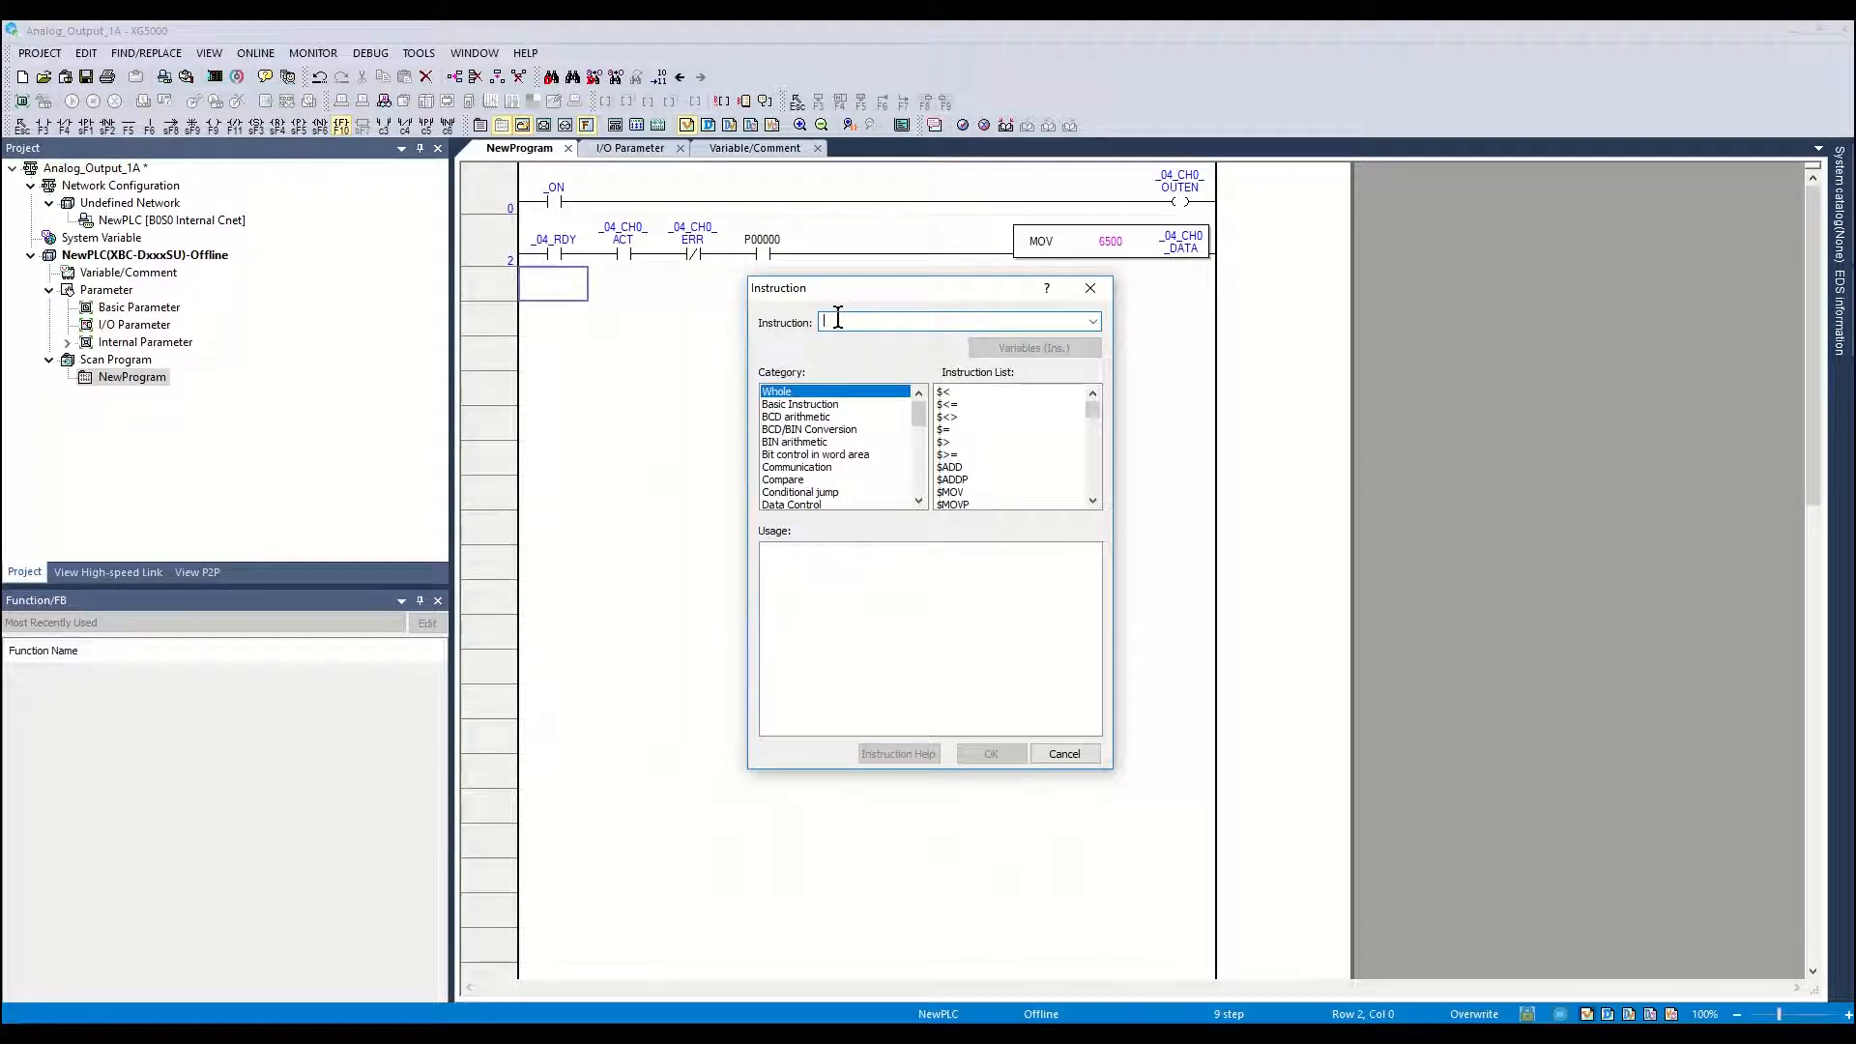
# - Insert the END instruction on the final rung of NewProgram
pyautogui.write('END')
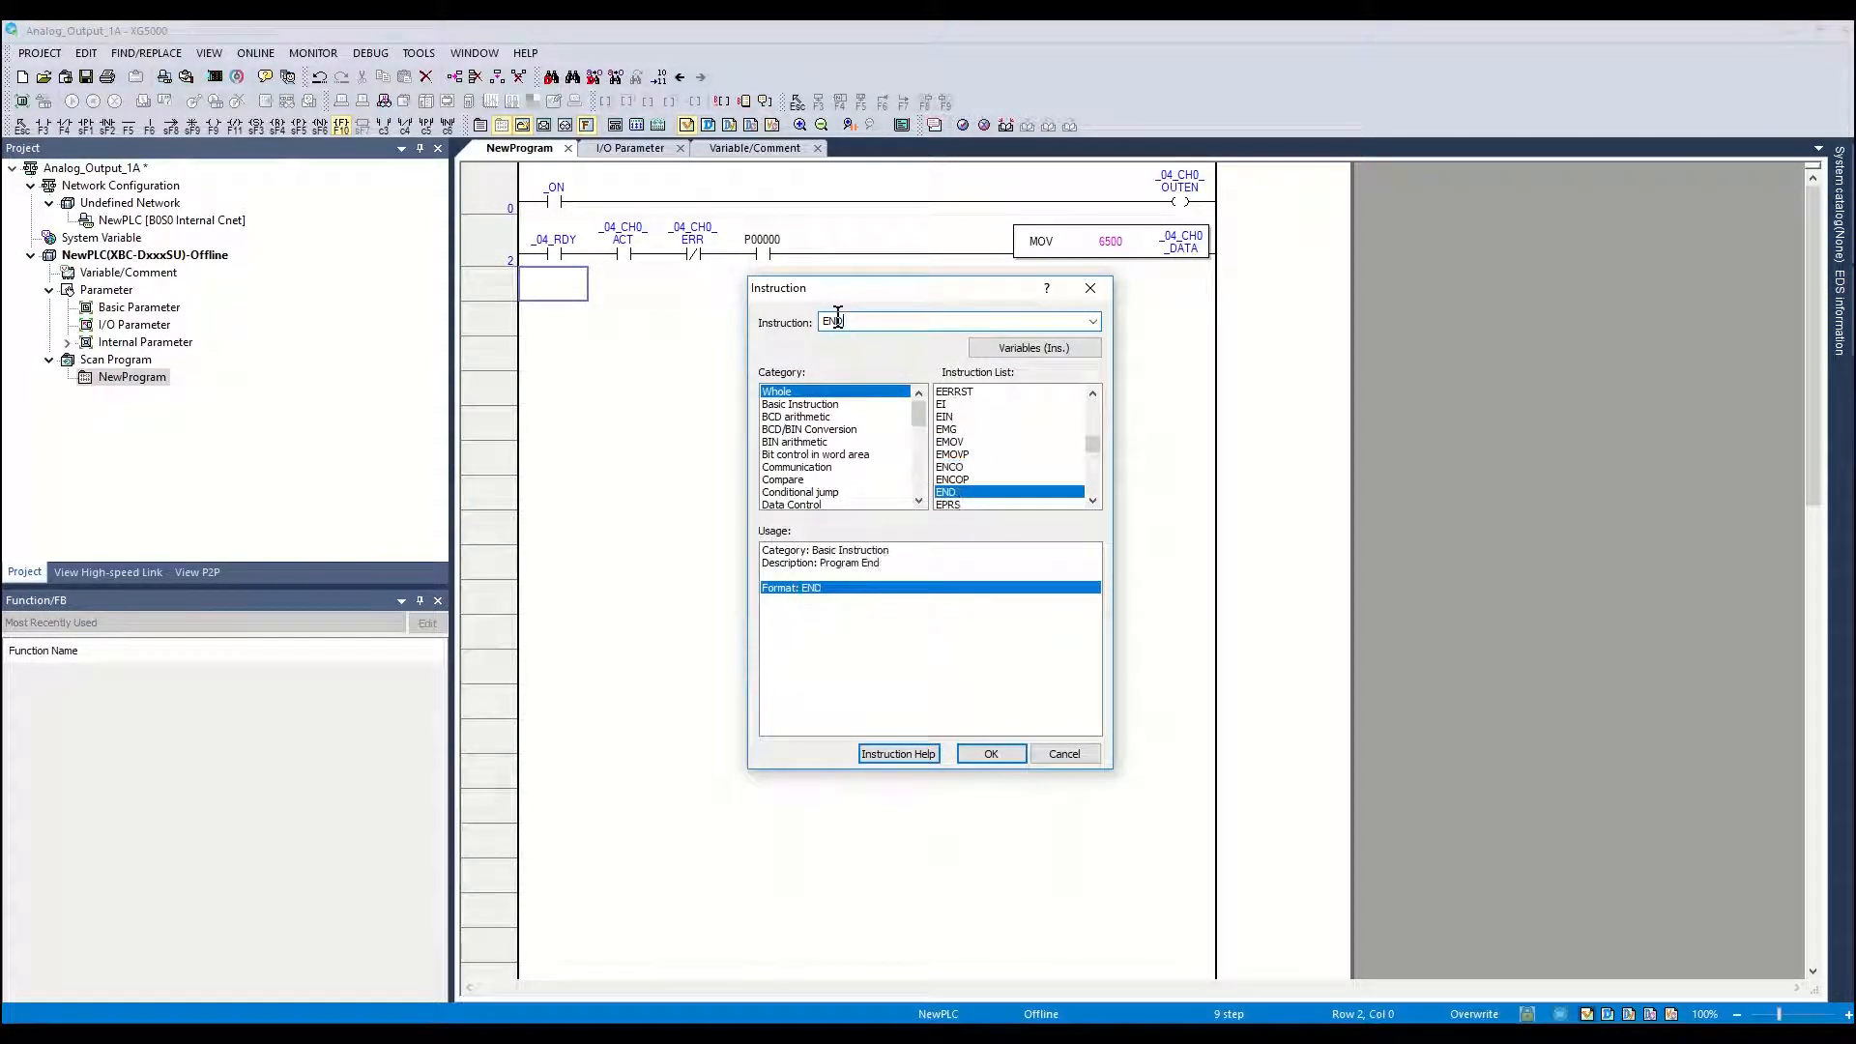
pyautogui.click(38, 52)
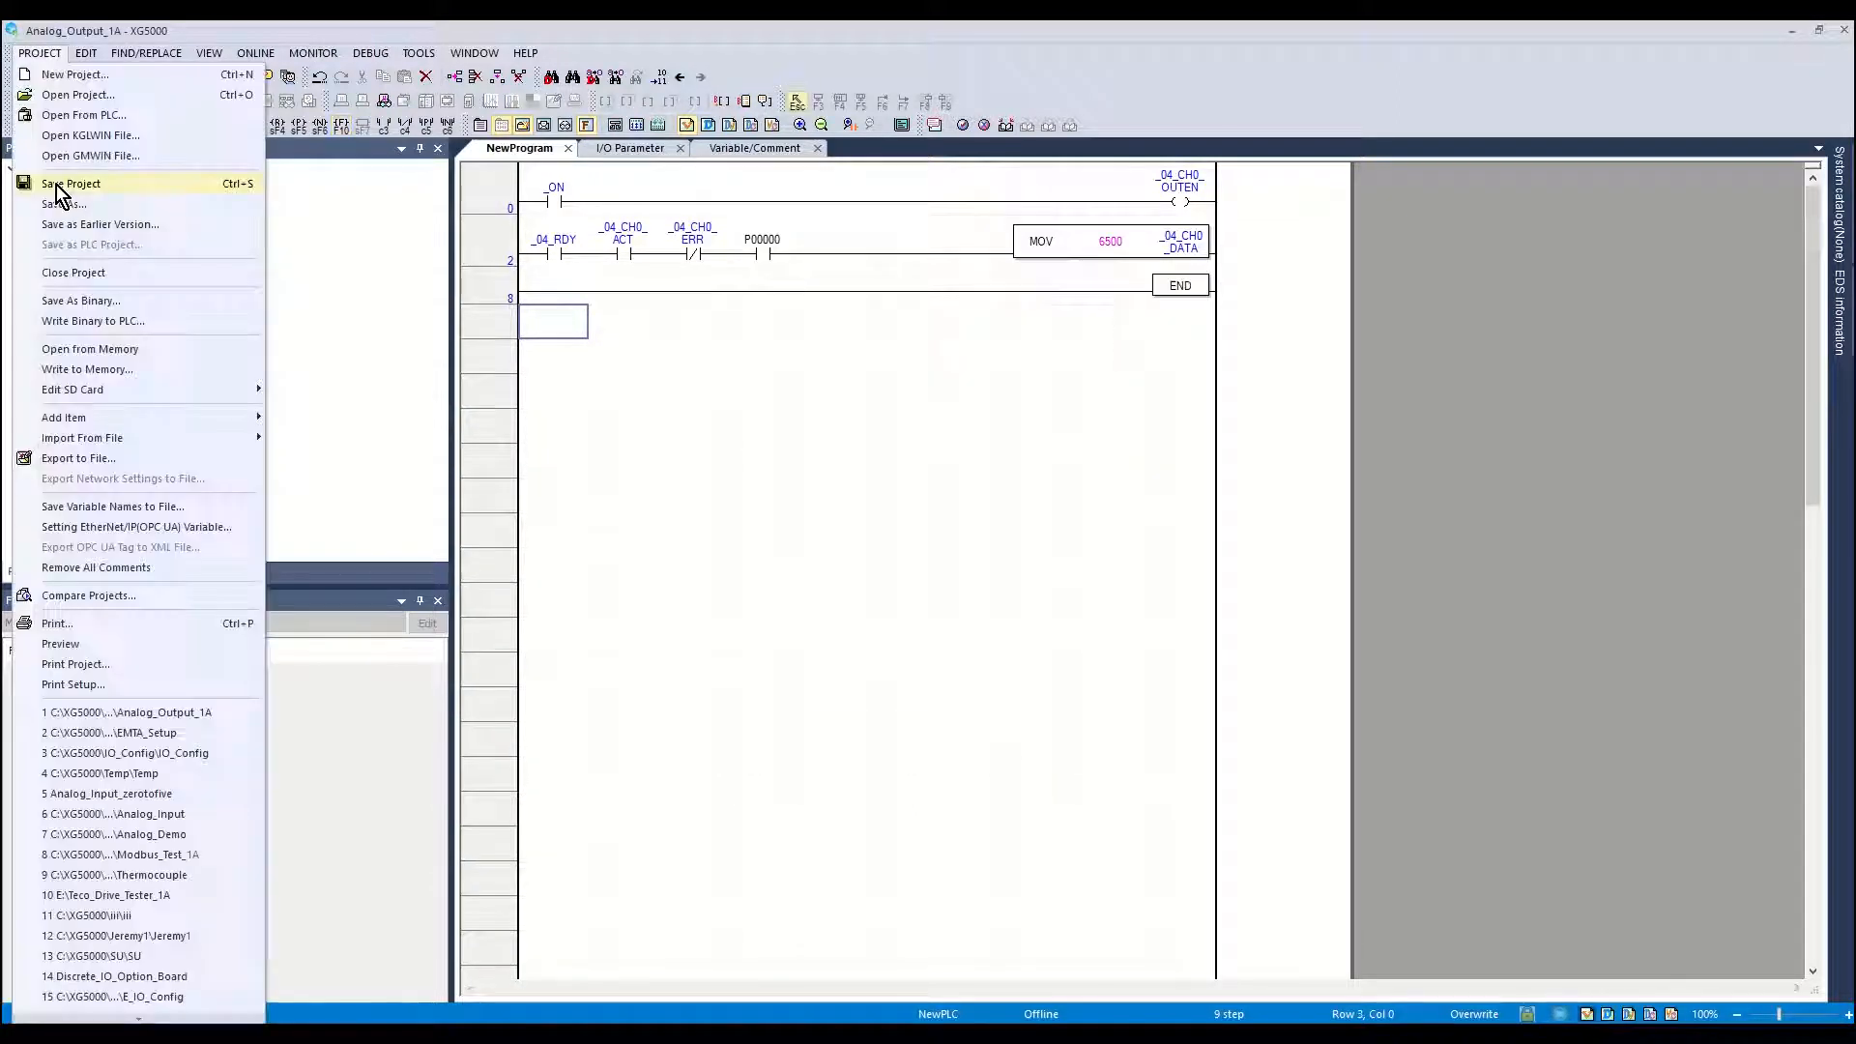